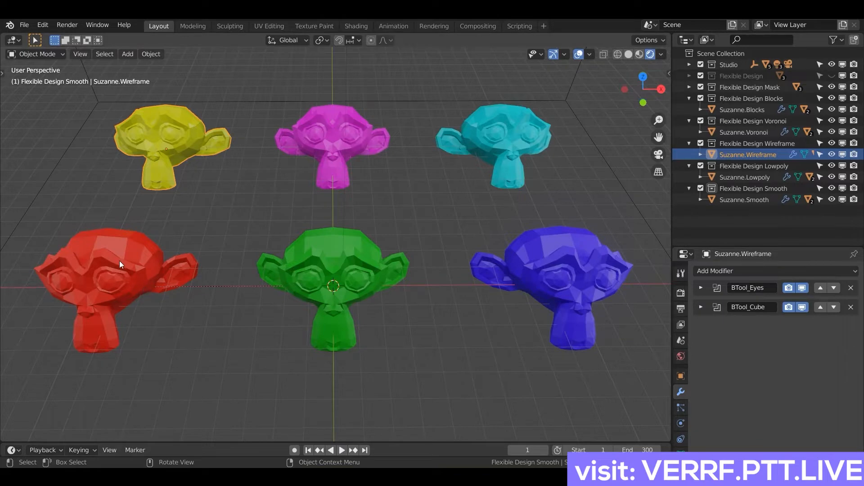
Give the red Suzanne.Smooth a Subdivision Surface modifier for a smooth rounded shape.
click(745, 200)
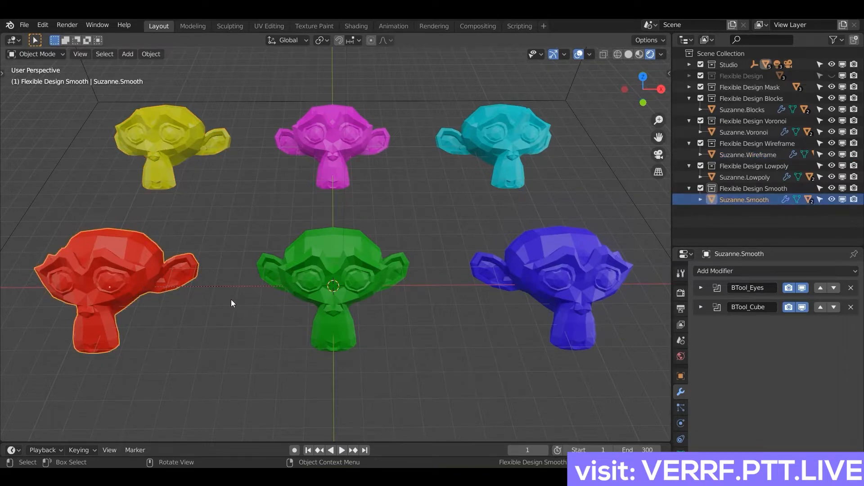
click(720, 271)
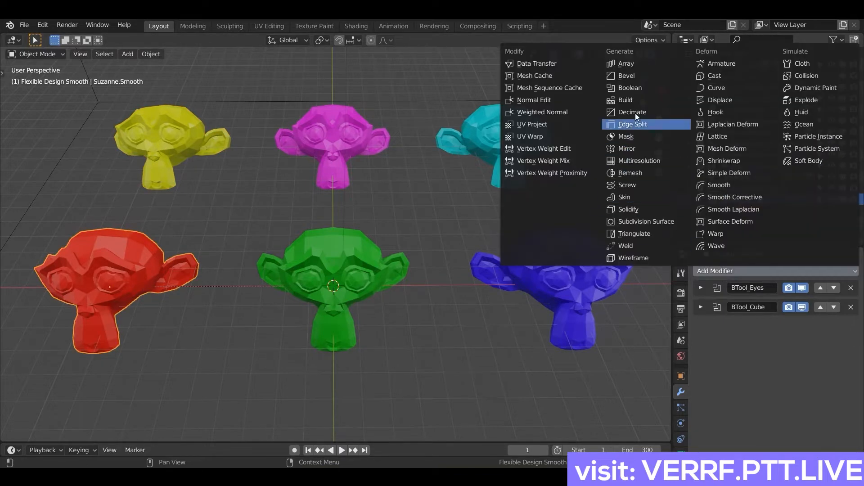
mouse_move(626, 245)
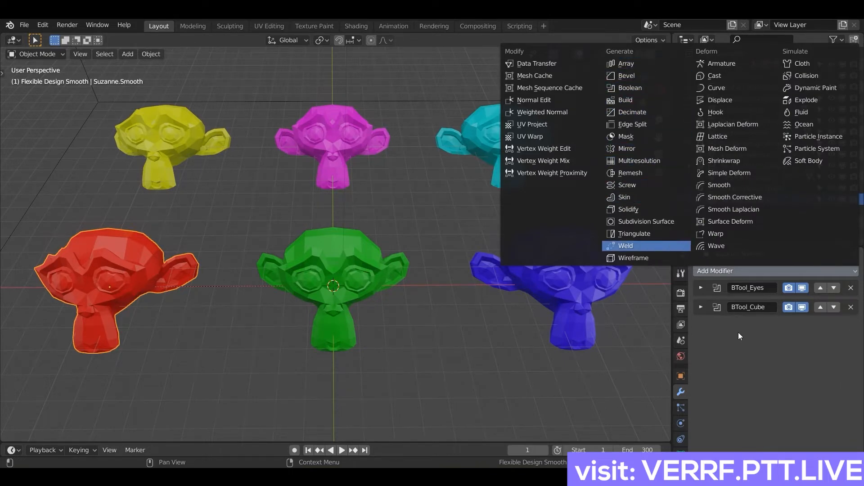
mouse_move(649, 221)
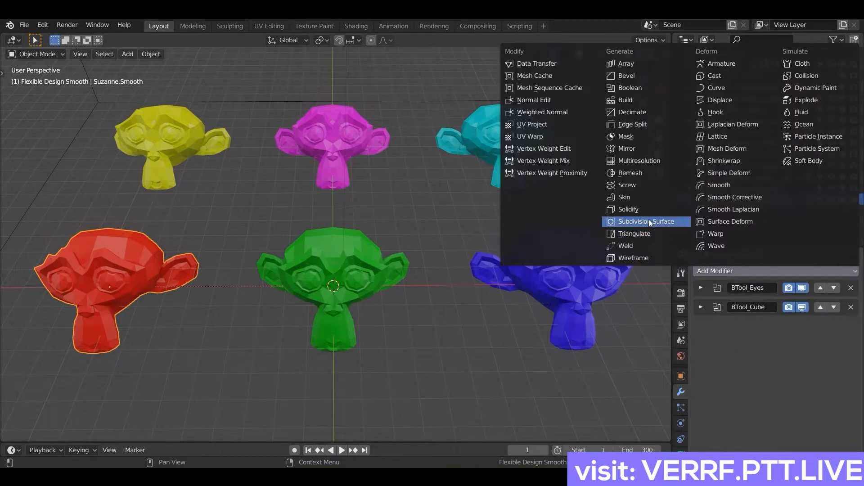
click(647, 222)
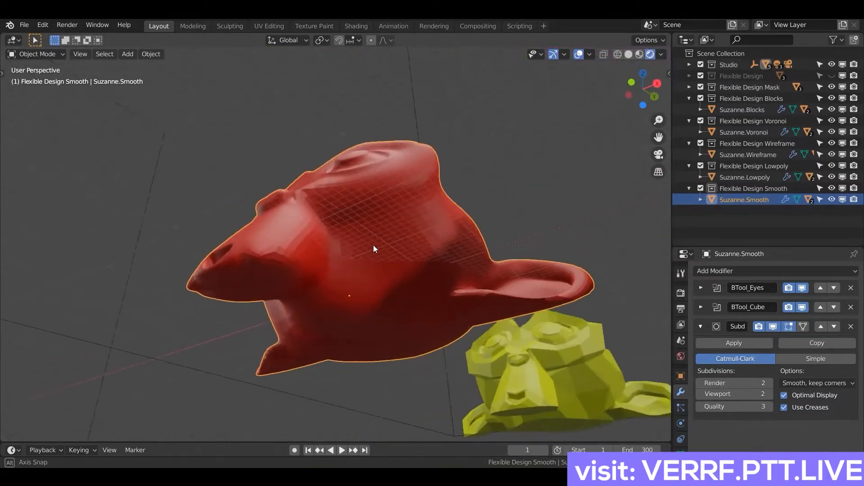
drag(374, 248, 345, 257)
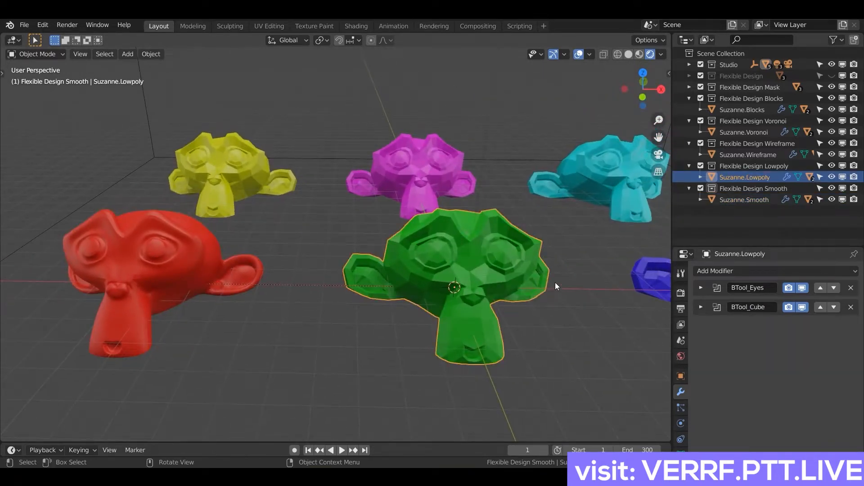
Add a Decimate modifier to Suzanne.Lowpoly at ratio about 0.2458 (~208 faces), comparing with the original.
click(716, 271)
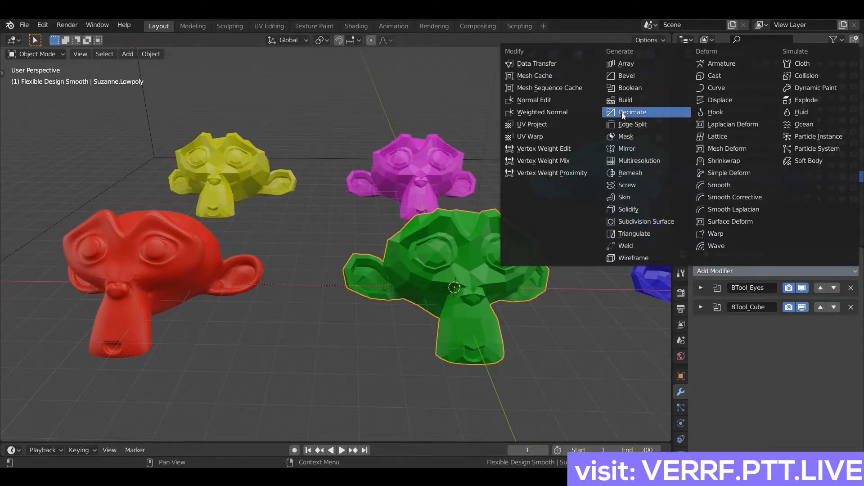
click(632, 112)
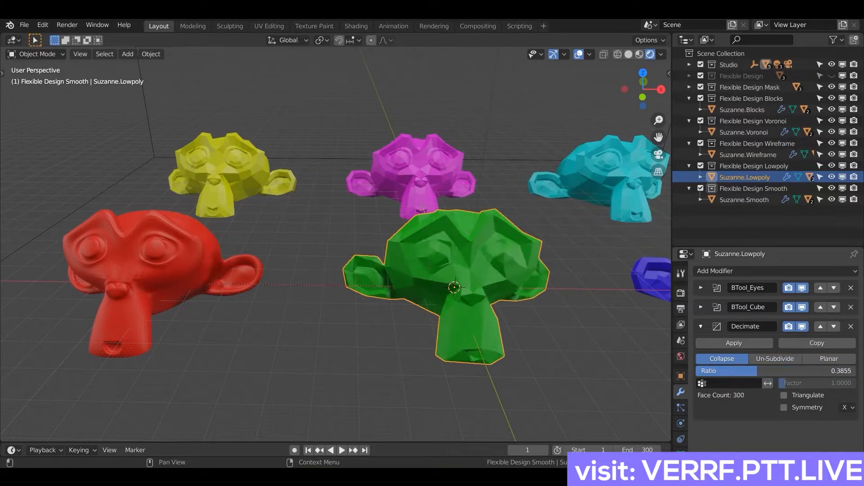
drag(761, 371, 730, 371)
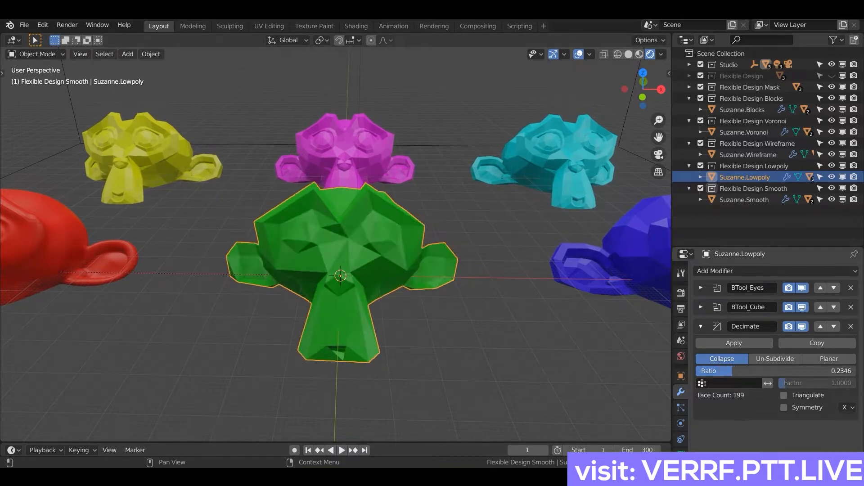
drag(716, 370, 727, 370)
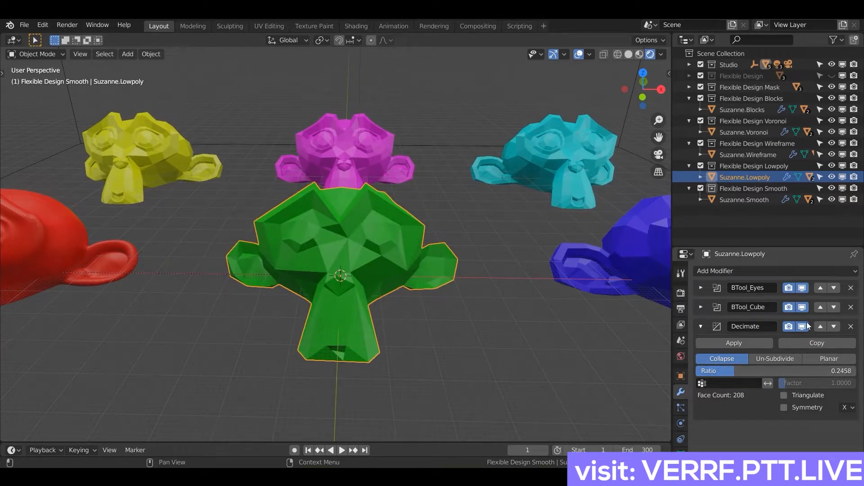
click(802, 326)
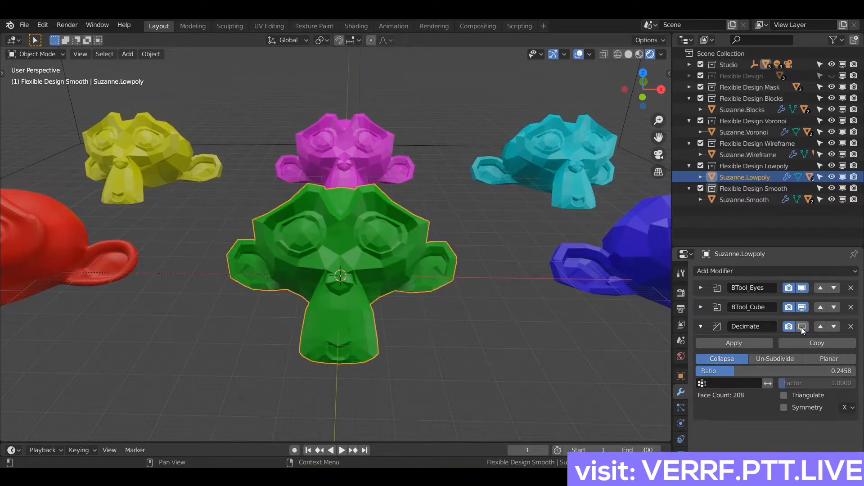
click(803, 326)
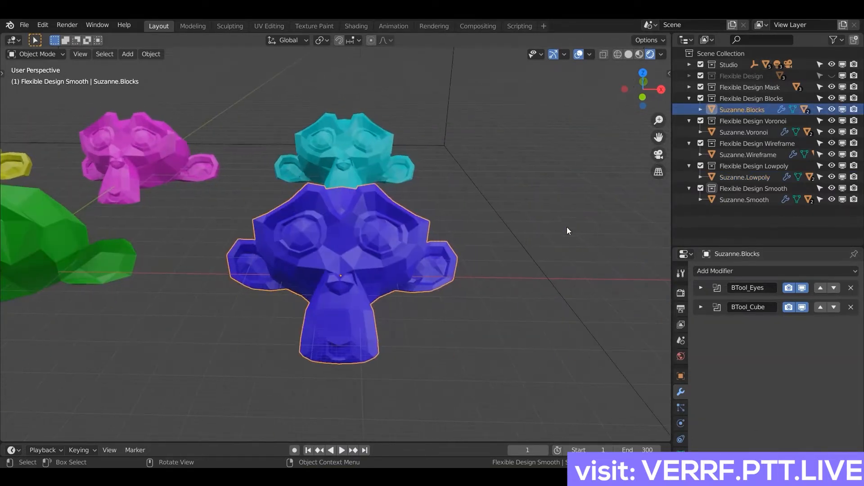
Add a Remesh modifier to Suzanne.Blocks in Blocks mode at octree depth 8 and inspect the voxel surface.
click(717, 271)
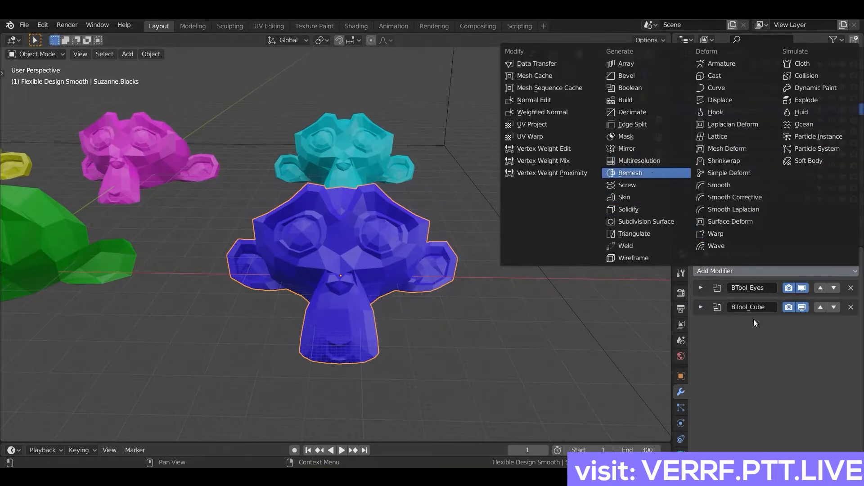
mouse_move(801, 368)
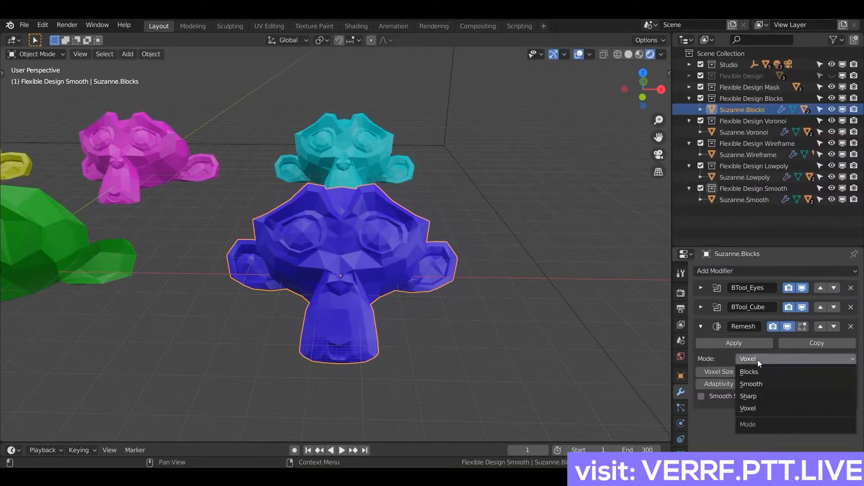
click(748, 372)
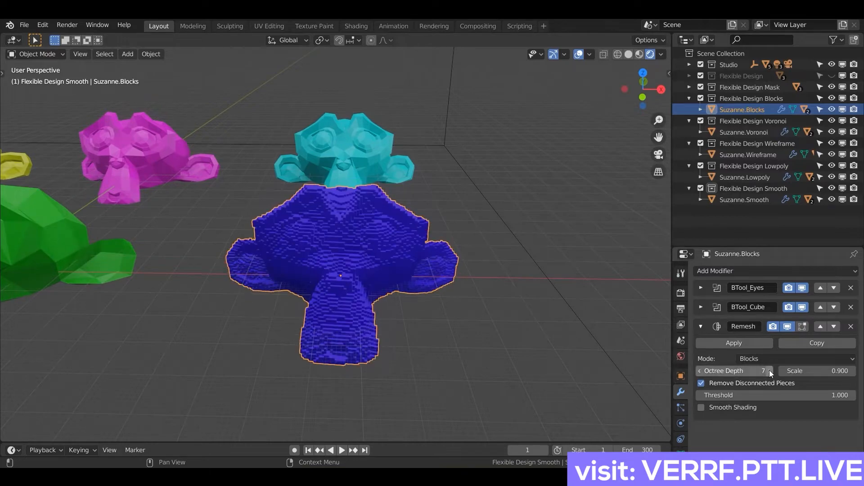
click(770, 370)
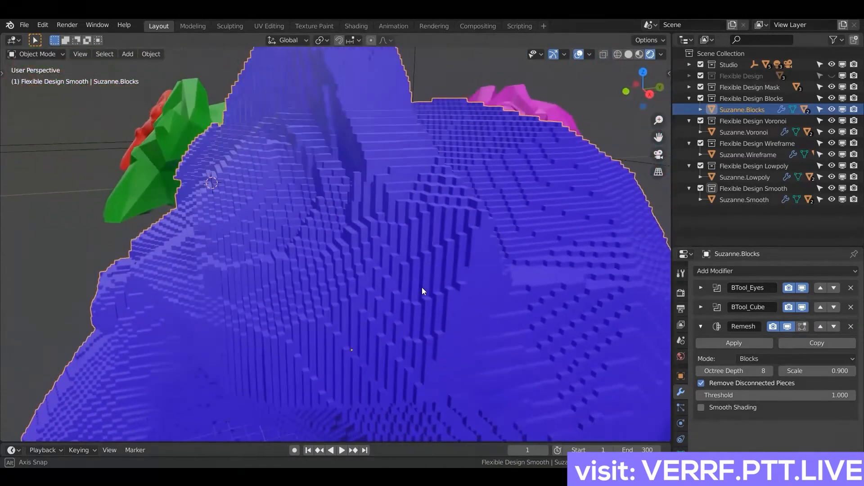
drag(421, 291, 568, 294)
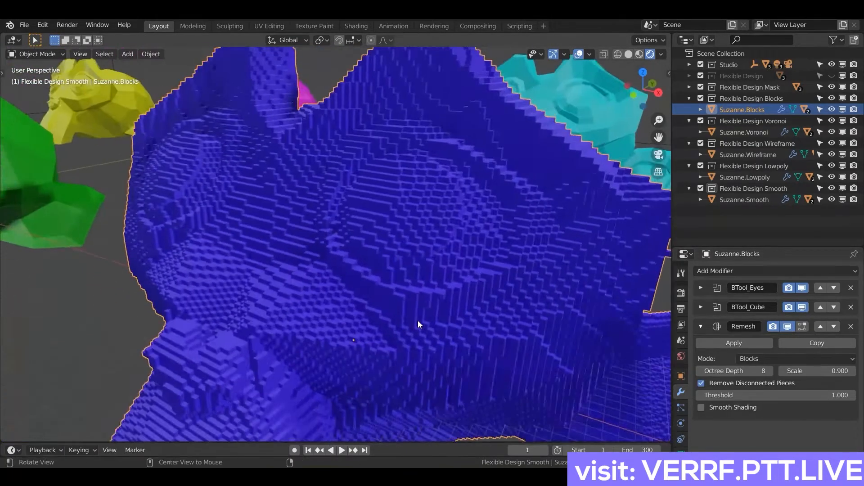
scroll(down, 3)
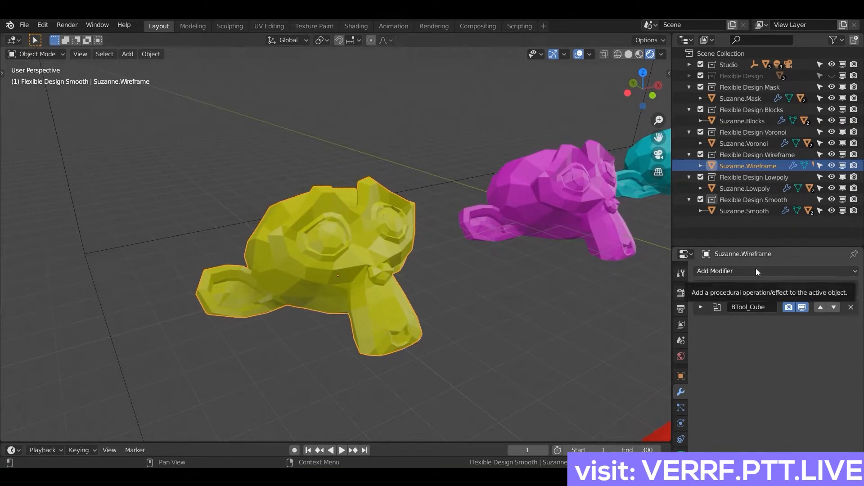
Add a Wireframe modifier to Suzanne.Wireframe with 2.5 mm strut thickness and inspect the lattice.
click(717, 271)
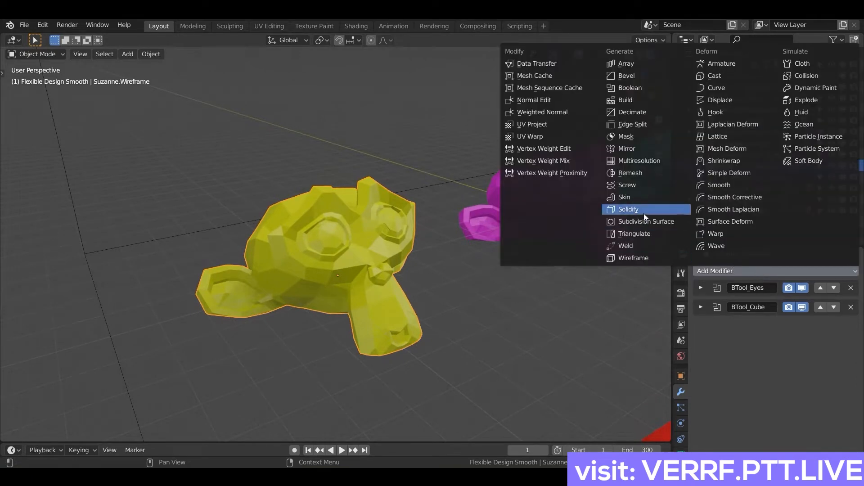
mouse_move(626, 245)
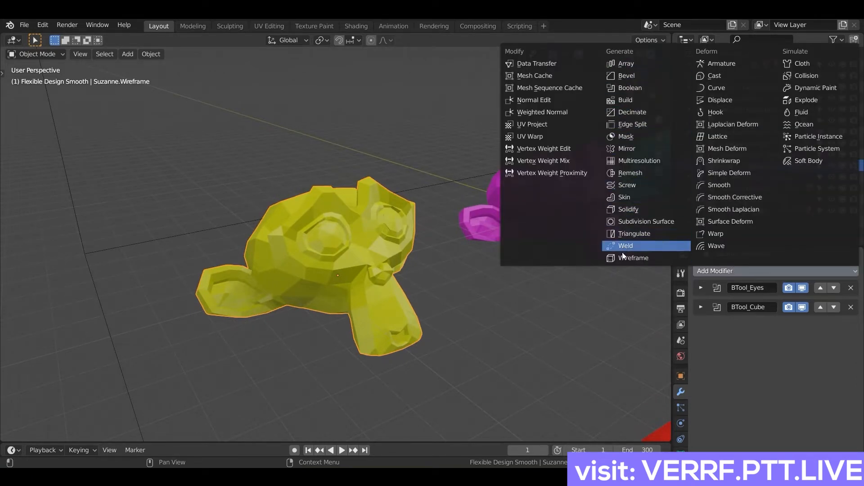
click(633, 257)
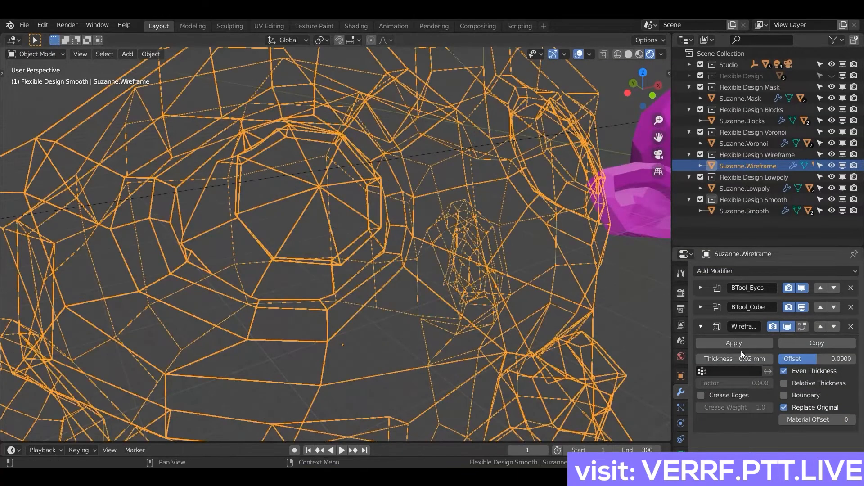
click(733, 359)
text(2.5)
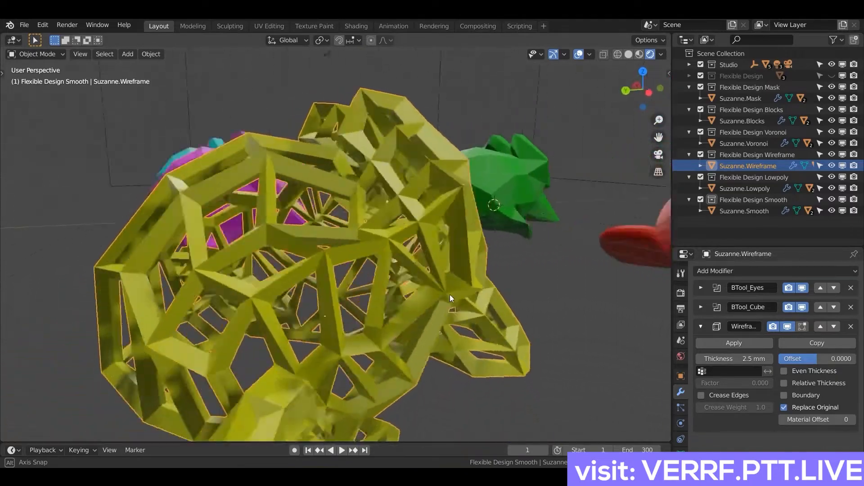
drag(450, 298, 353, 254)
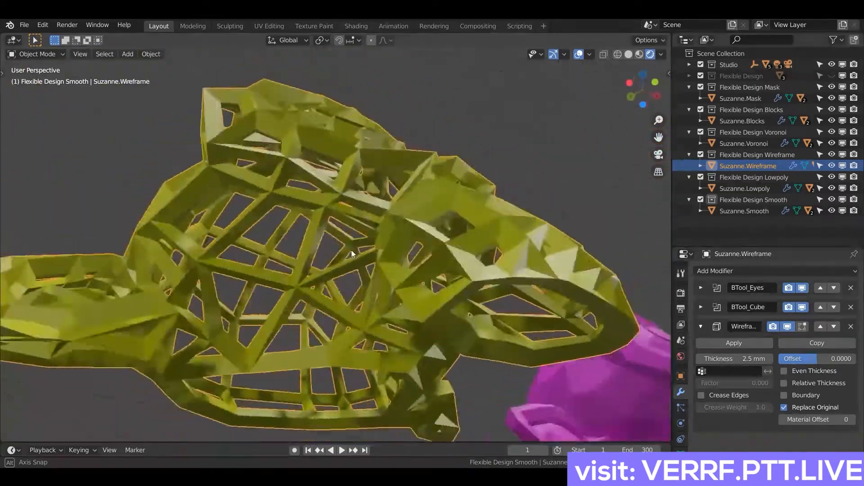
drag(353, 254, 333, 317)
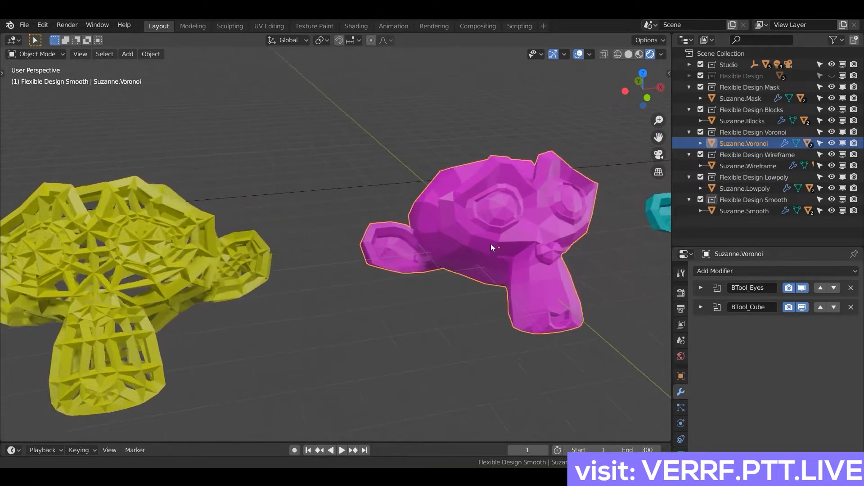
Add a Subdivision Surface to Suzanne.Voronoi's lattice with viewport level 3 for a smooth organic look.
drag(490, 248, 643, 269)
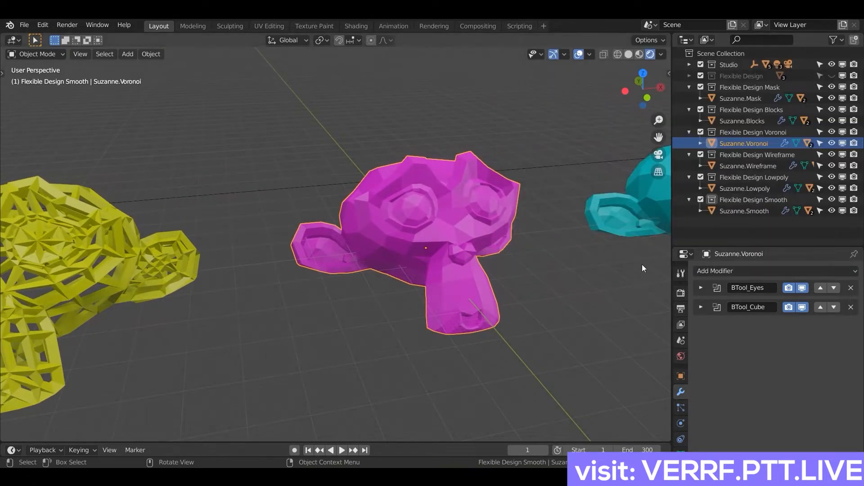
click(716, 271)
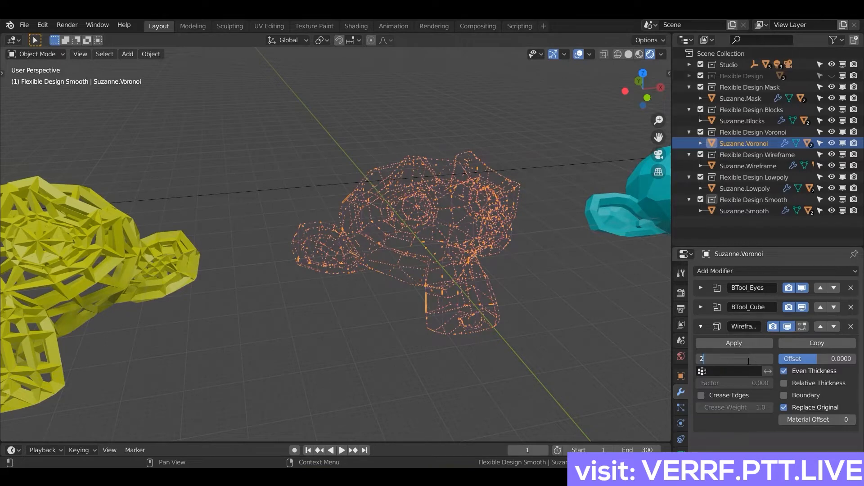
text(2)
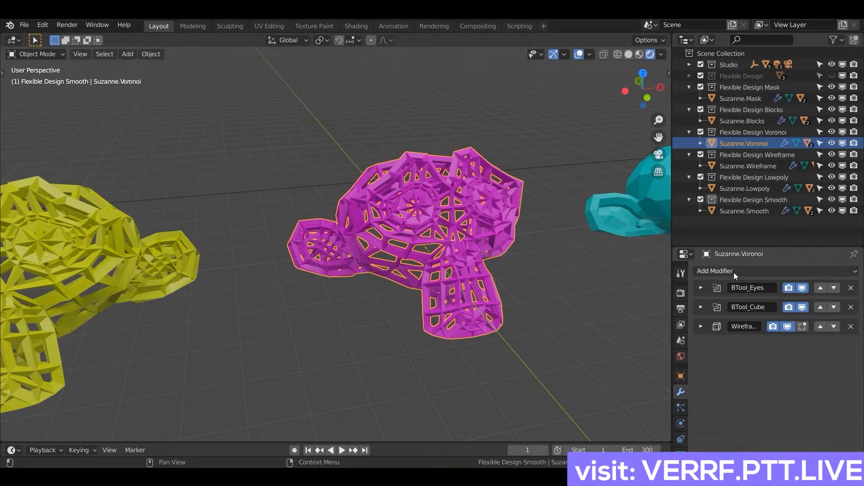
click(714, 271)
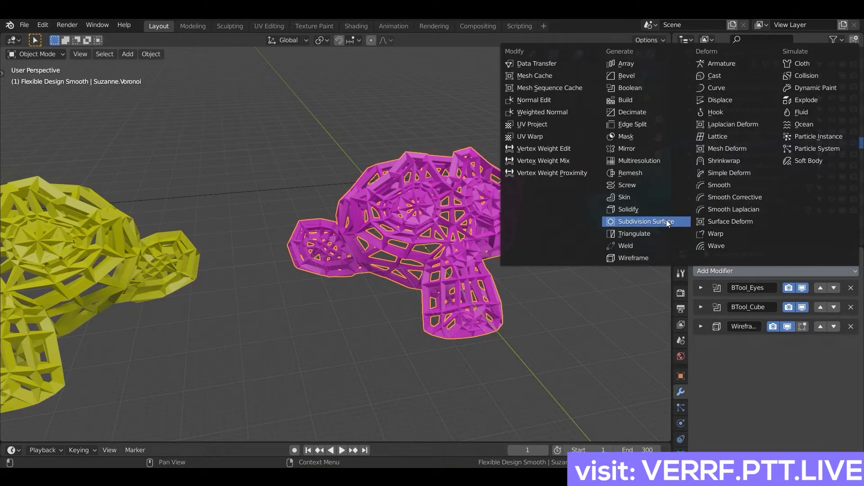
click(649, 222)
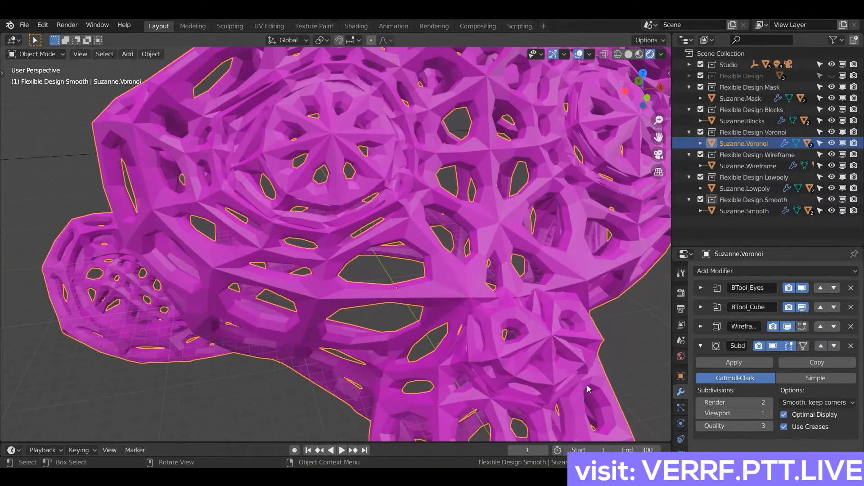
click(767, 413)
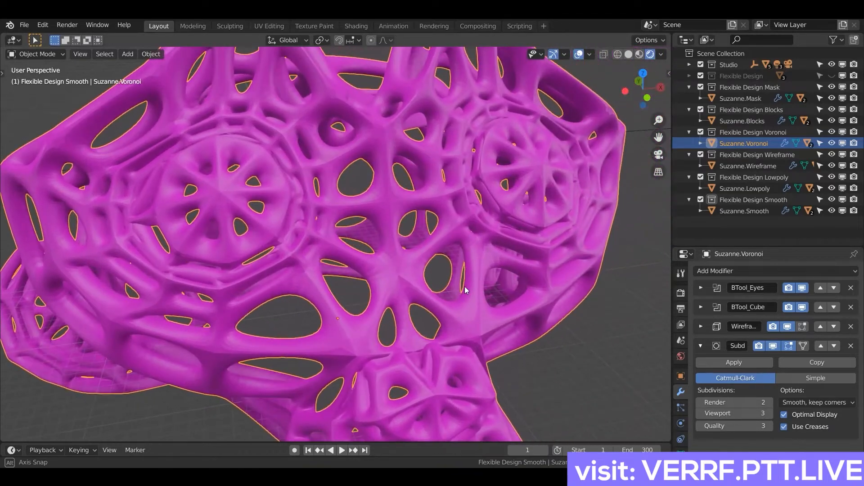
drag(466, 291, 327, 311)
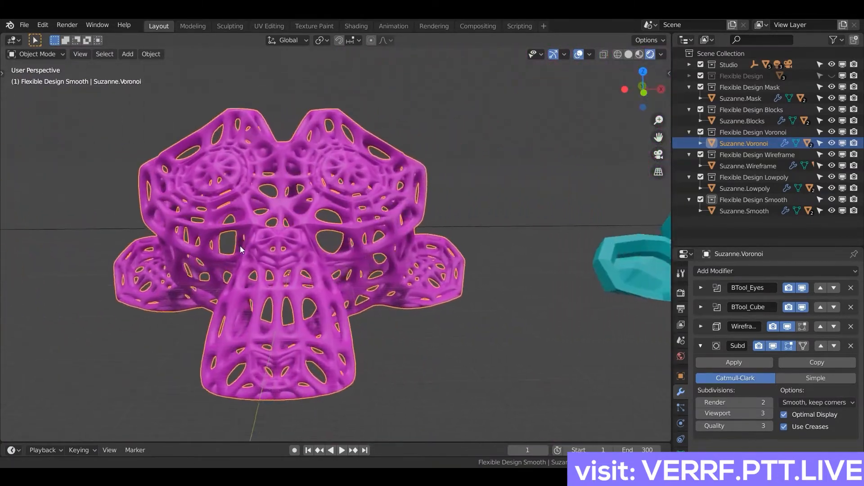
drag(240, 249, 353, 295)
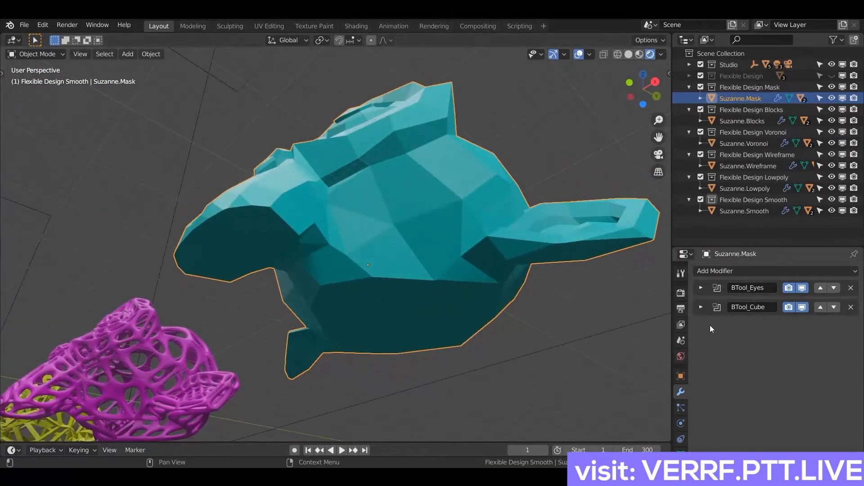
Apply the BTool_Cube cut to Suzanne.Mask and solidify it into a 1 mm shell with offset 1.
click(701, 307)
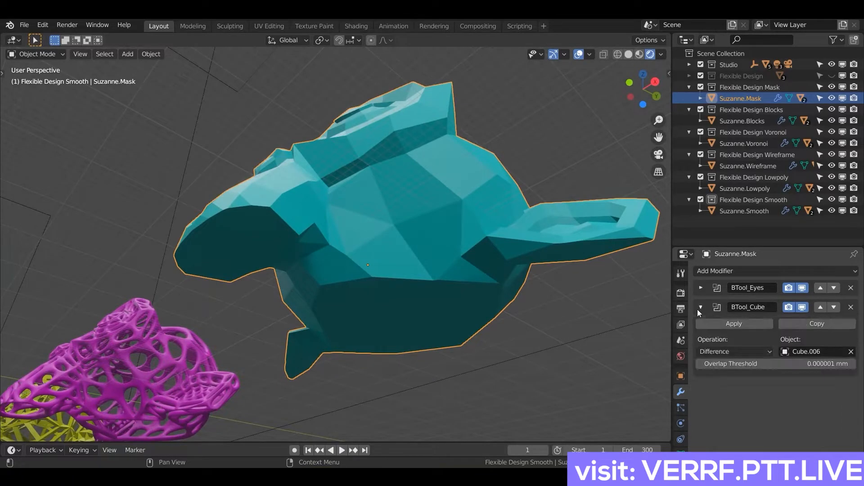
key(Tab)
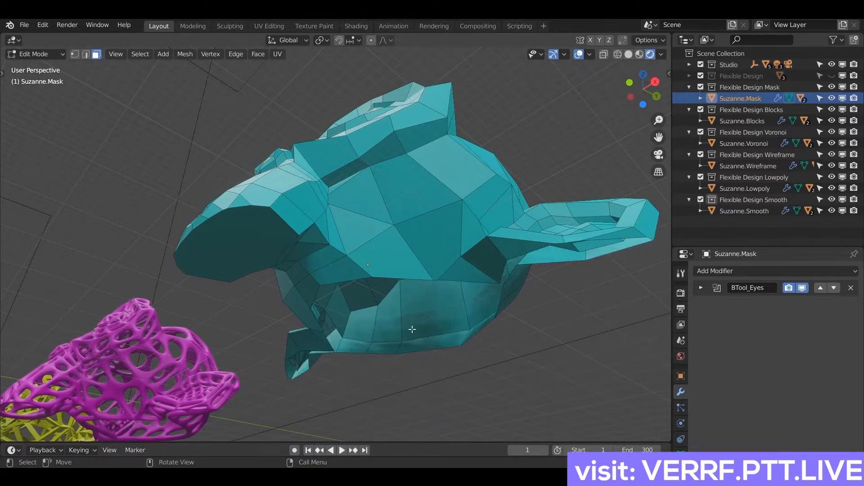
drag(411, 329, 366, 357)
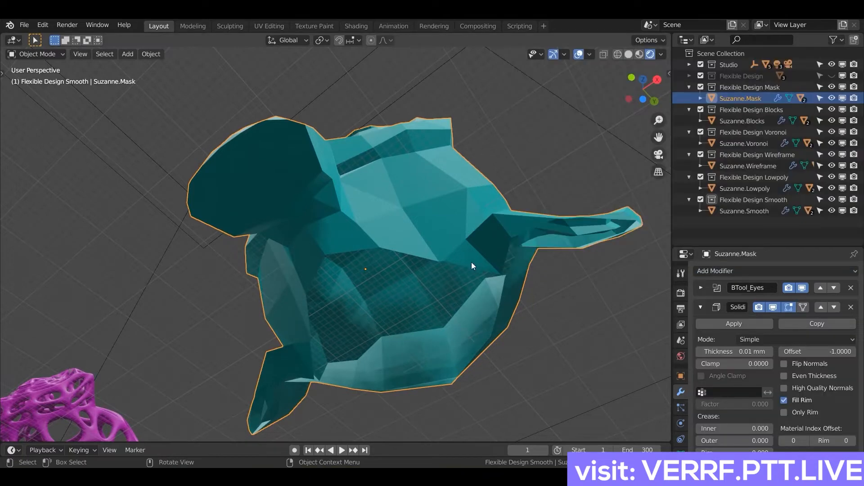
scroll(up, 3)
text(1)
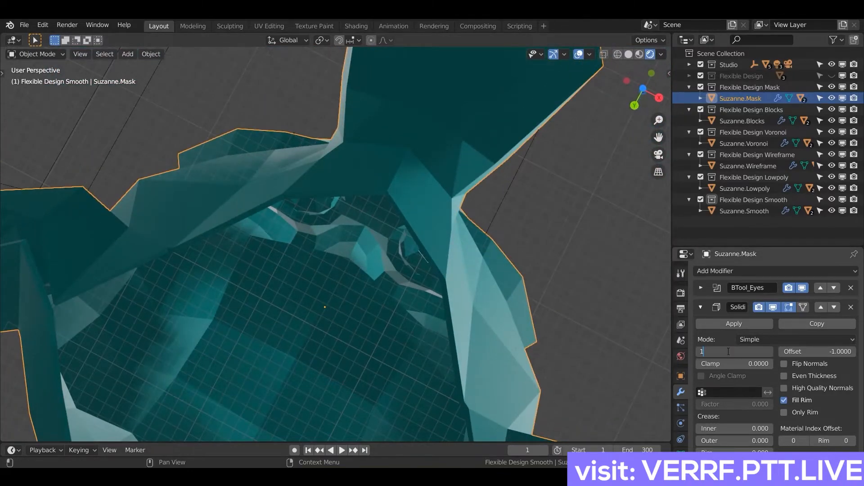
drag(330, 221, 496, 263)
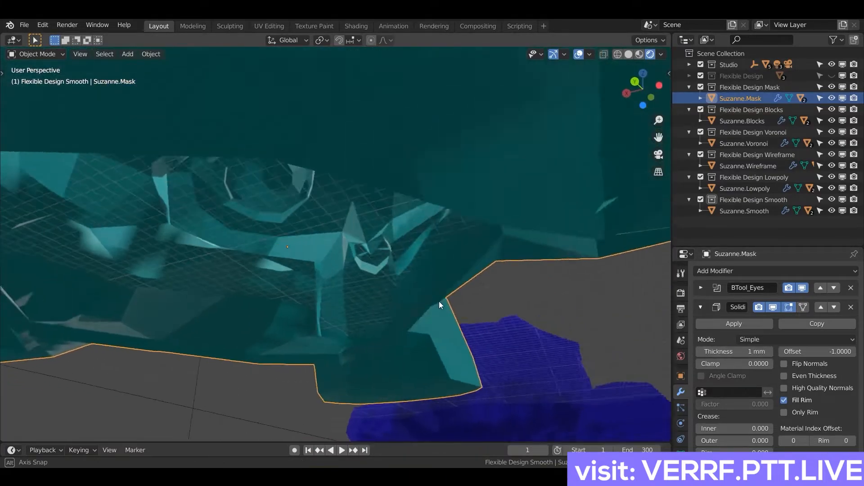
drag(441, 306, 579, 204)
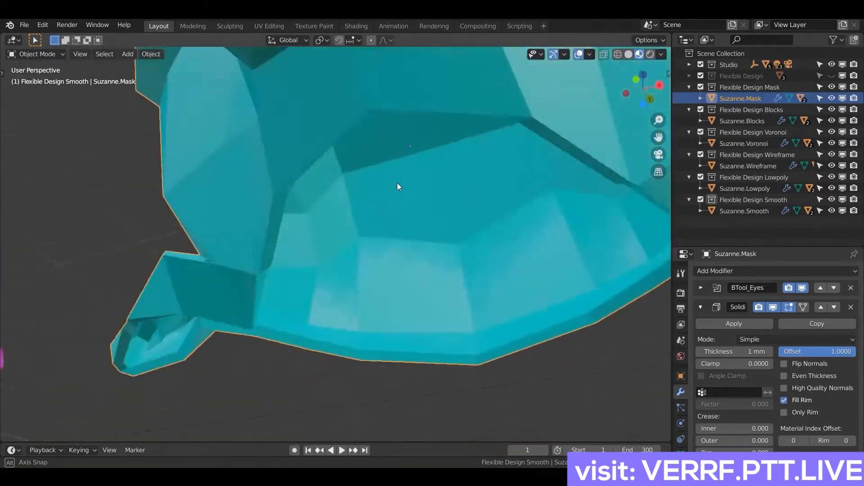
drag(397, 187, 379, 236)
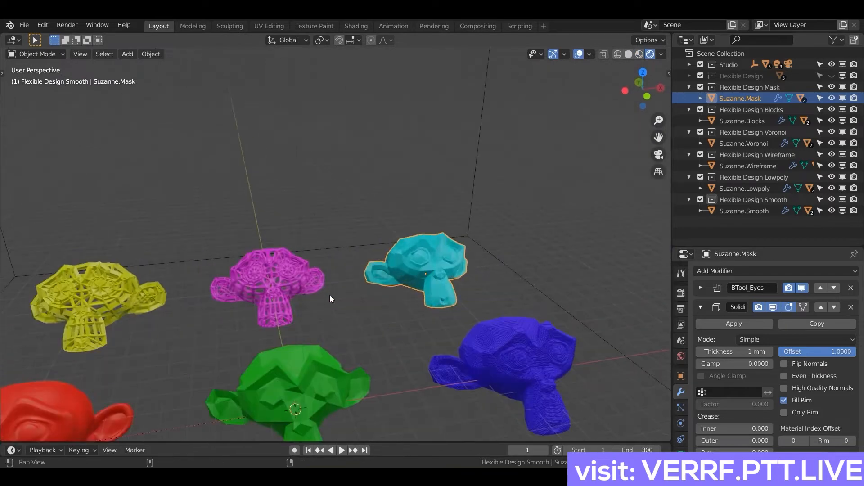
drag(331, 299, 374, 231)
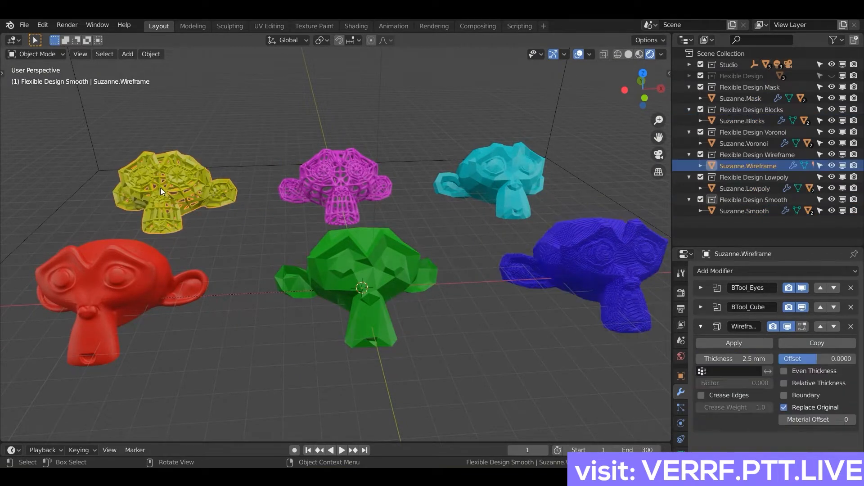
click(743, 143)
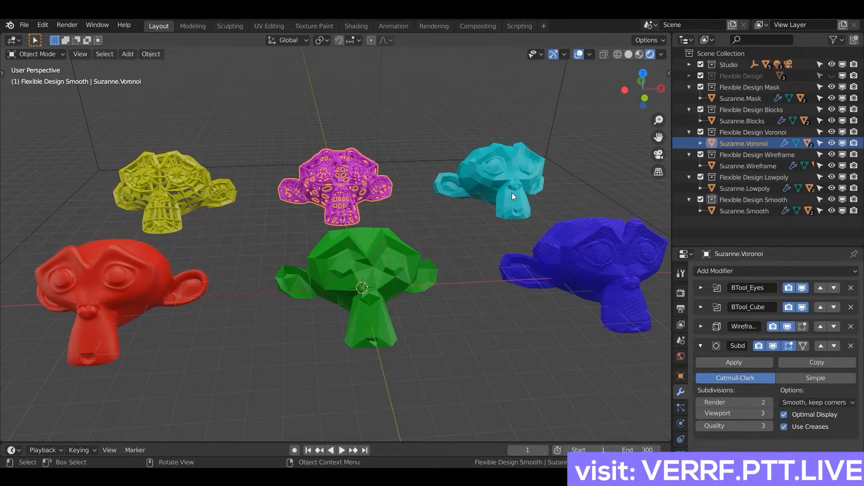
click(741, 98)
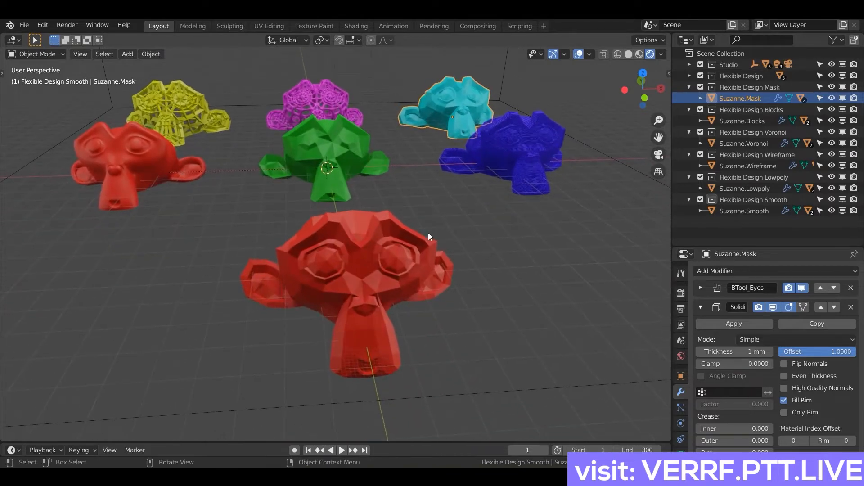
drag(431, 236, 353, 264)
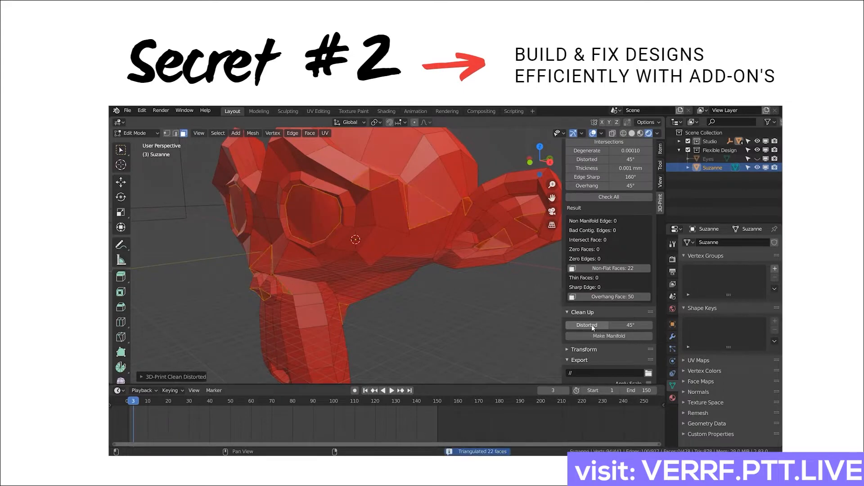
Select the eyes mesh, view Suzanne in the cutting box and bring up Edit > Preferences > Add-ons.
click(708, 159)
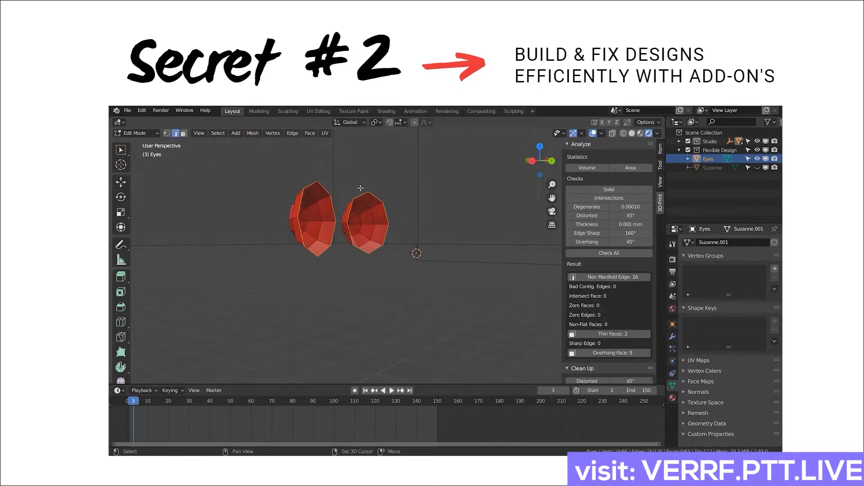
click(608, 350)
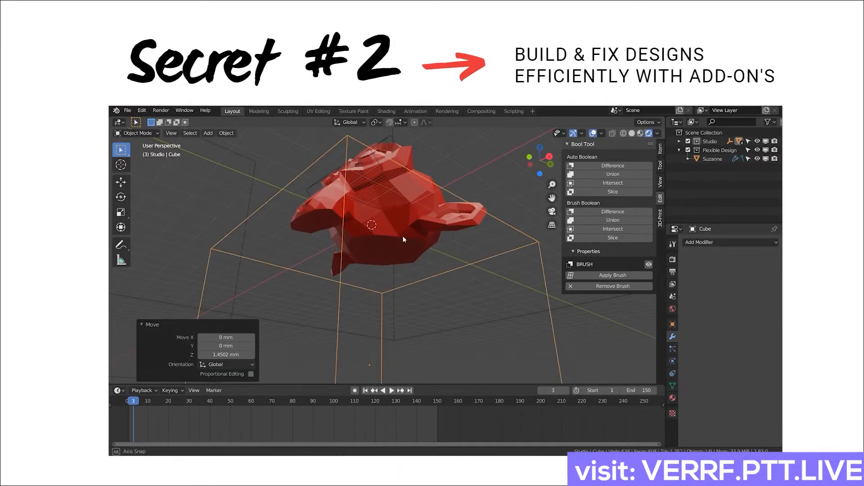
drag(402, 240, 408, 287)
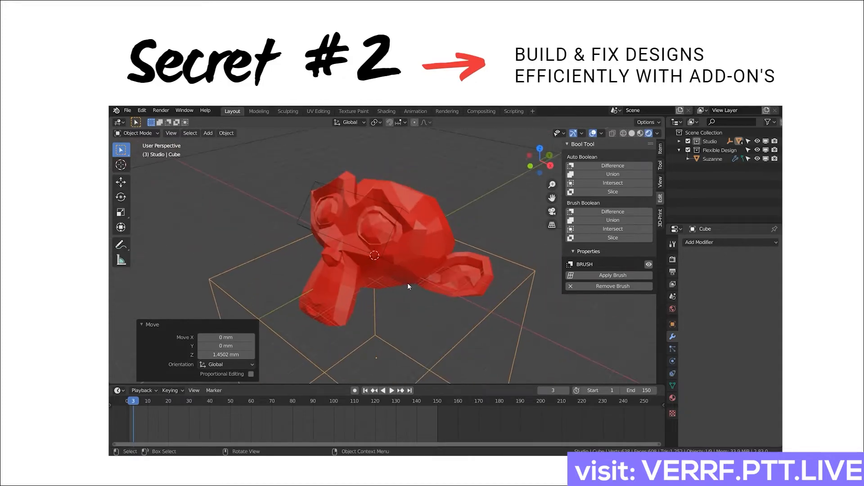
click(42, 21)
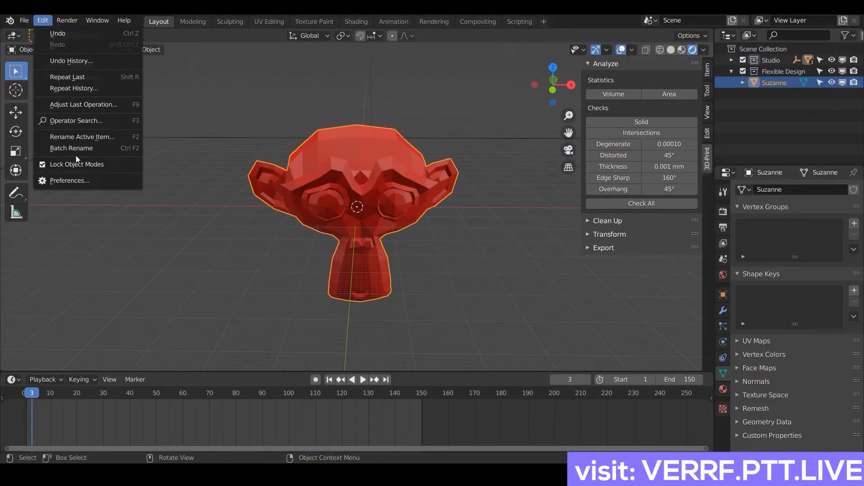
click(69, 180)
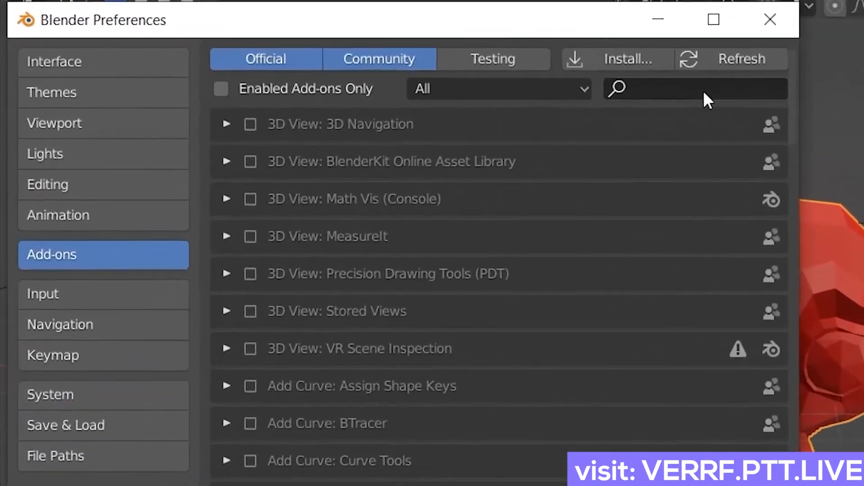
Search the add-ons for 'Bool' and '3D' to confirm Bool Tool and 3D-Print Toolbox are enabled.
text(Boo)
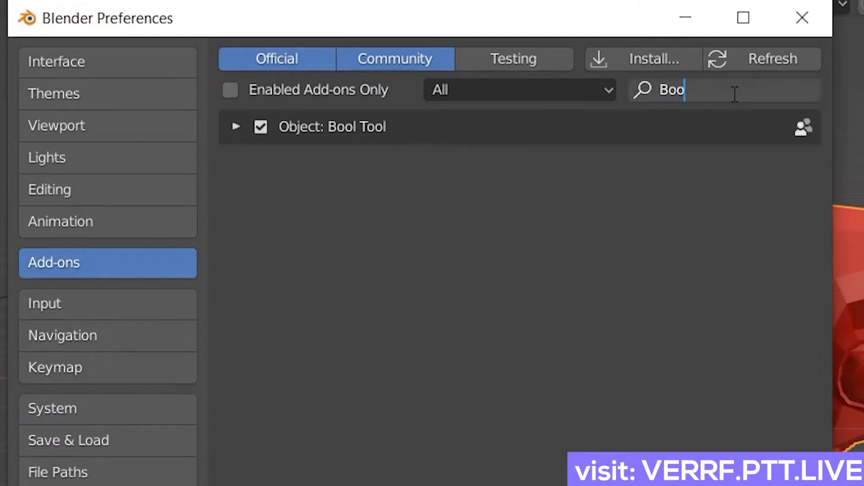
text(l)
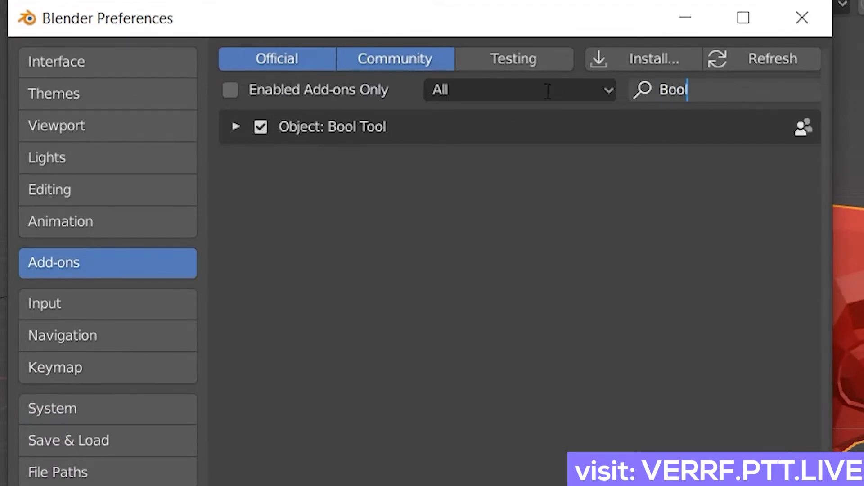
text(3)
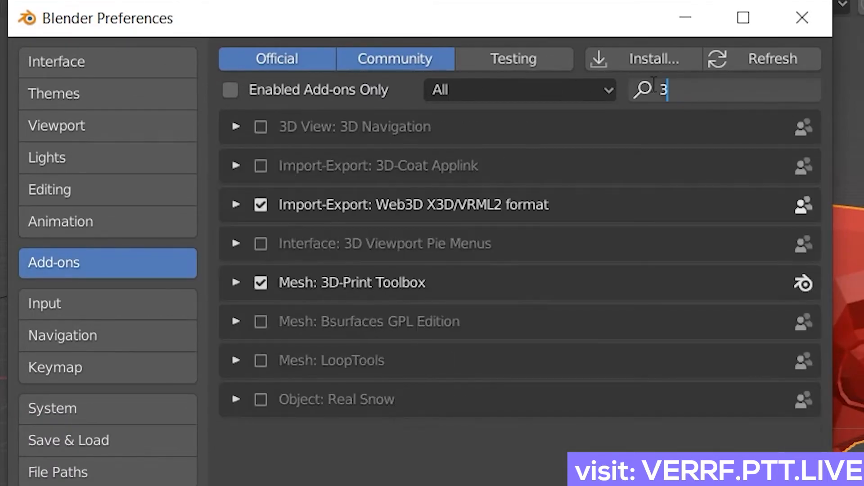
text(D)
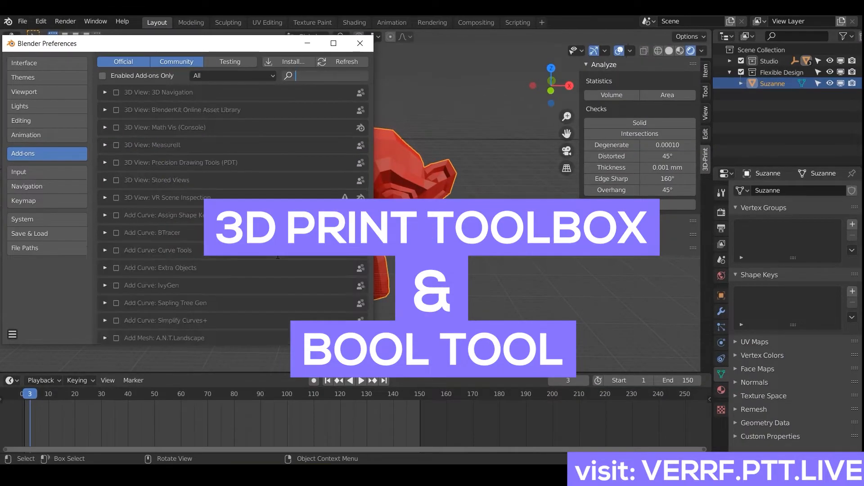
Calculate Suzanne's volume and surface area with the 3D-Print Toolbox and enter Edit Mode.
click(359, 43)
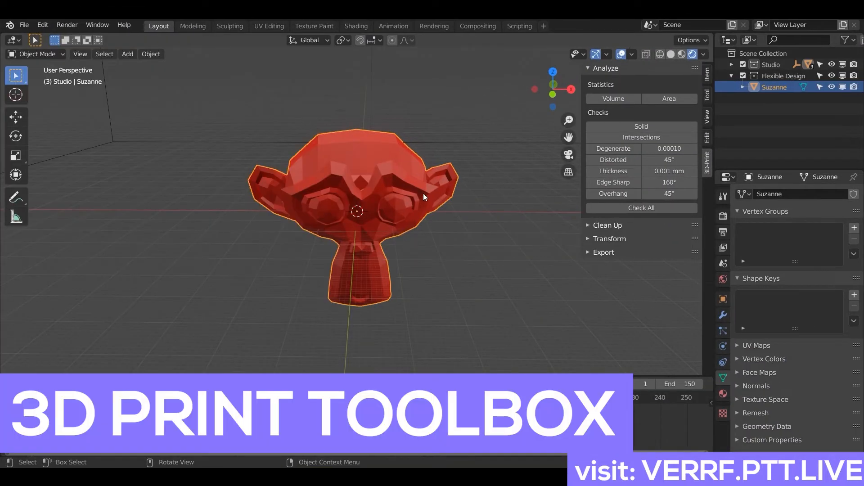
click(613, 99)
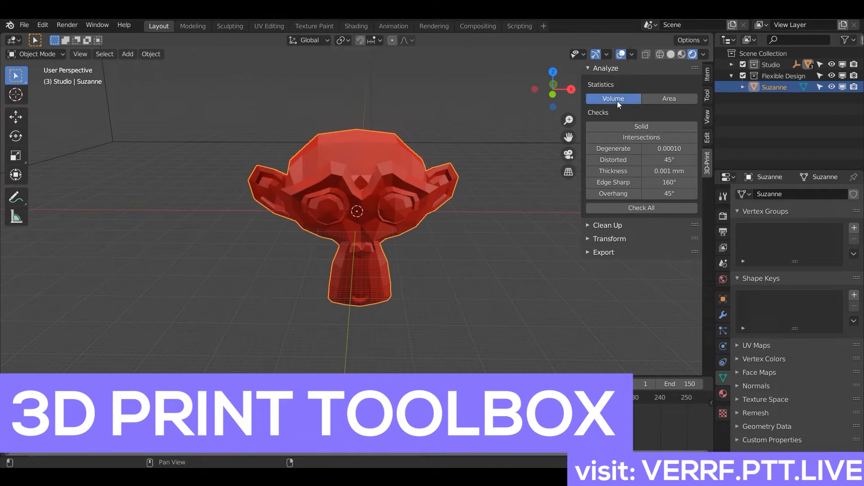
click(613, 99)
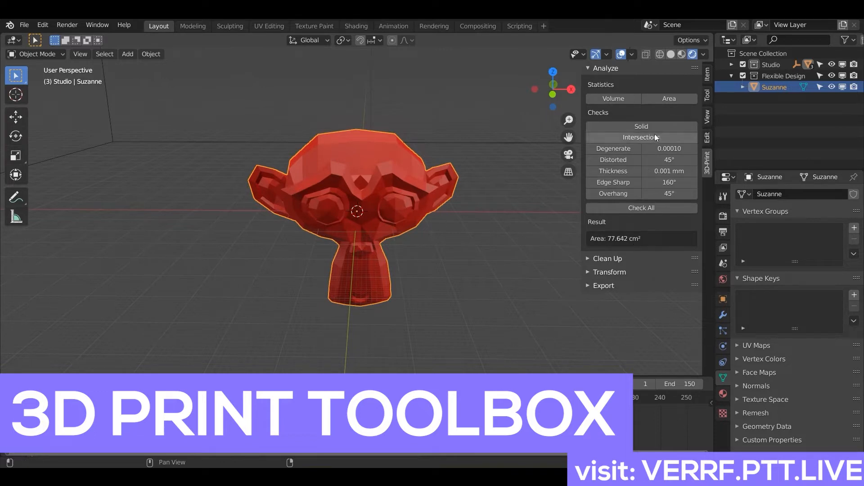
mouse_move(641, 126)
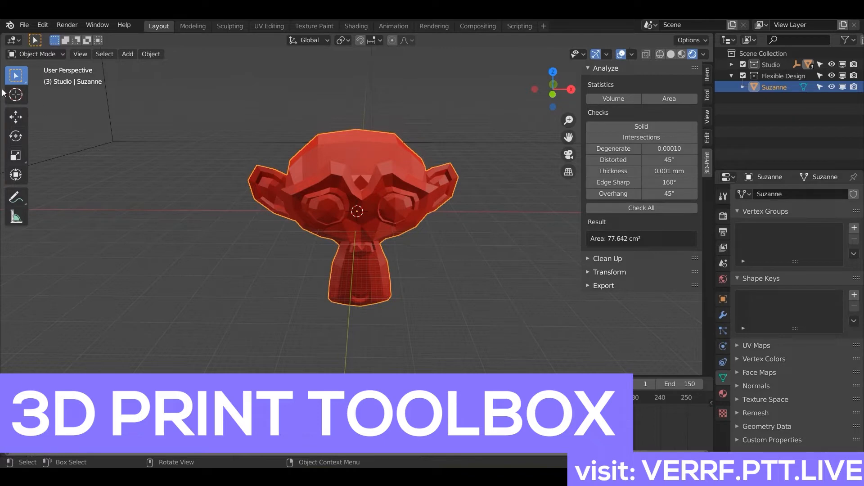
key(Tab)
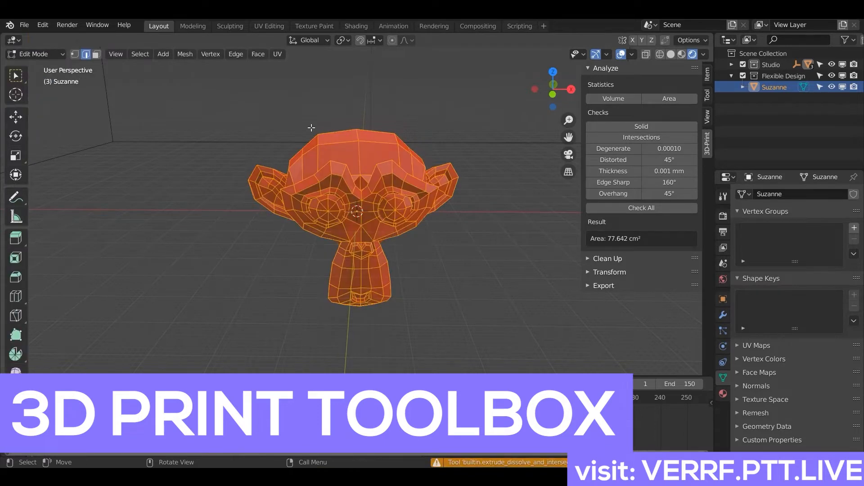
Run the Solid and Intersections checks, isolating the 42 non-manifold edges and finding 58 intersecting faces.
click(640, 126)
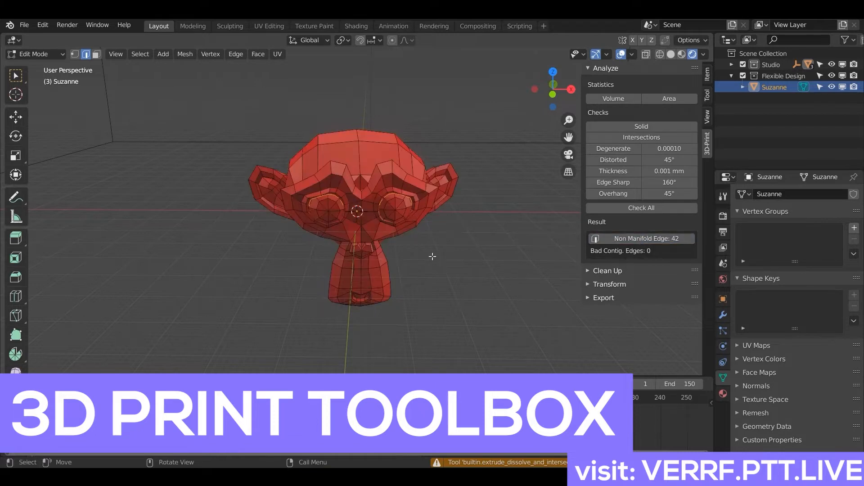
key(h)
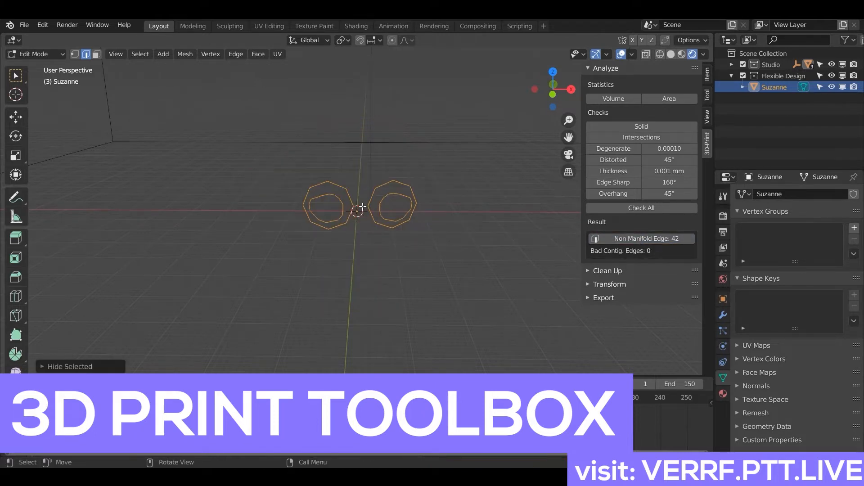
key(alt+h)
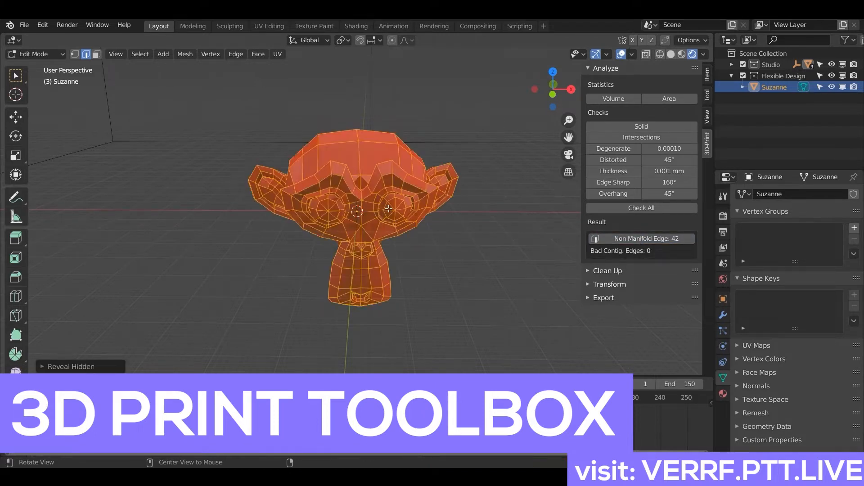
click(641, 137)
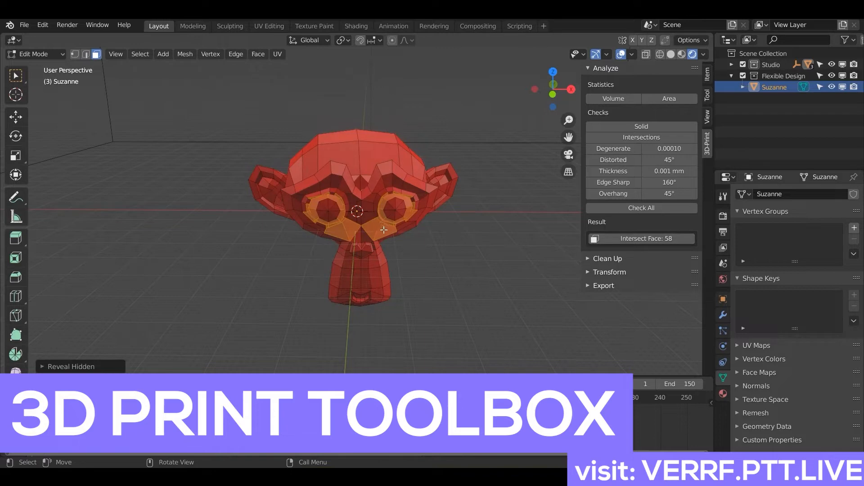
mouse_move(376, 212)
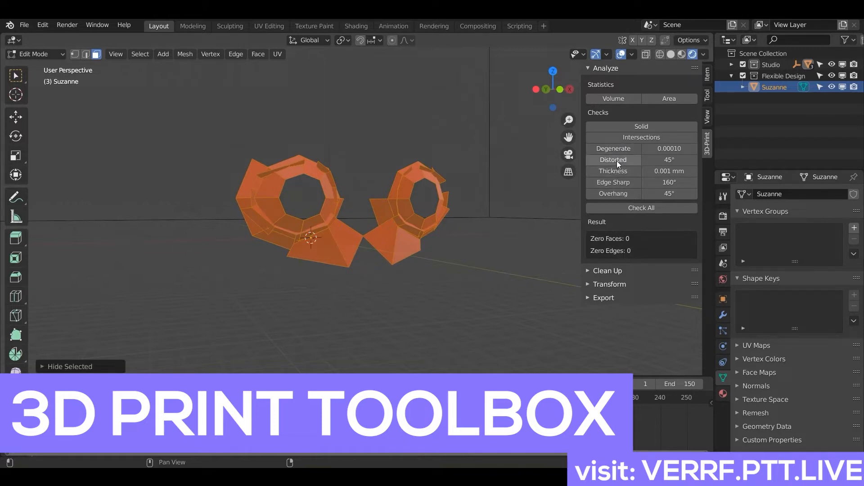
Run the Distorted, Thickness, Edge Sharp and Overhang checks, revealing 20 non-flat, 2 thin and 58 overhang faces.
click(613, 160)
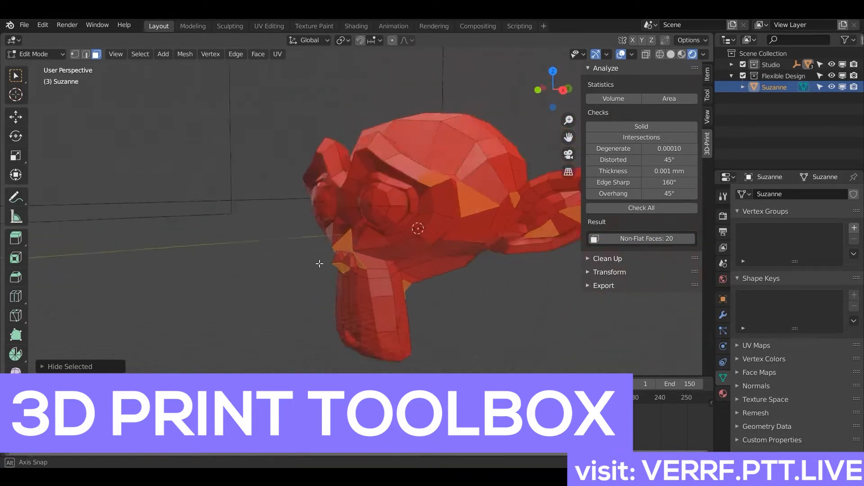
click(657, 54)
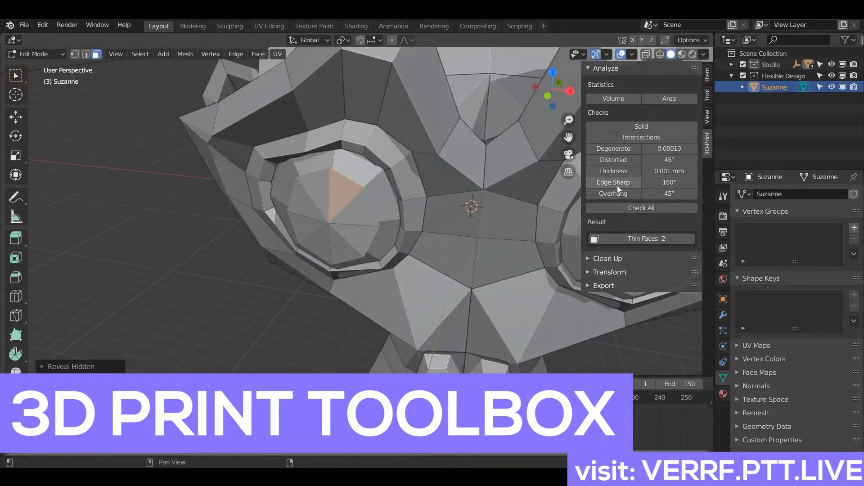
click(613, 182)
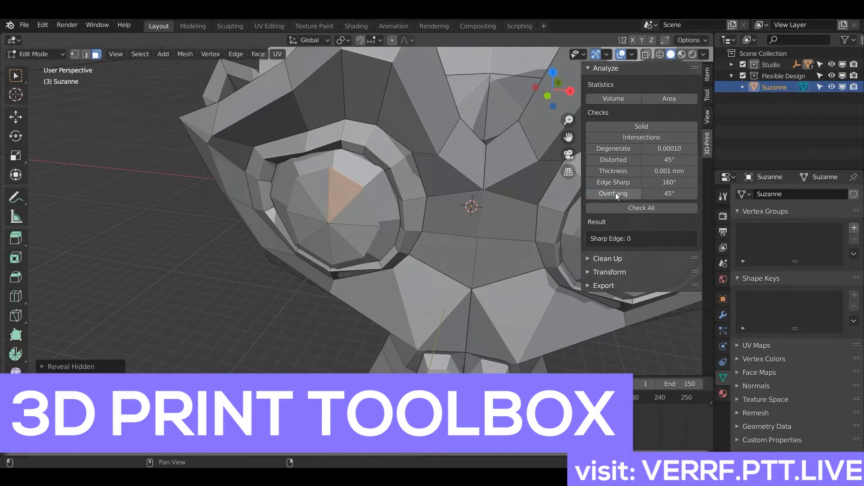
click(614, 194)
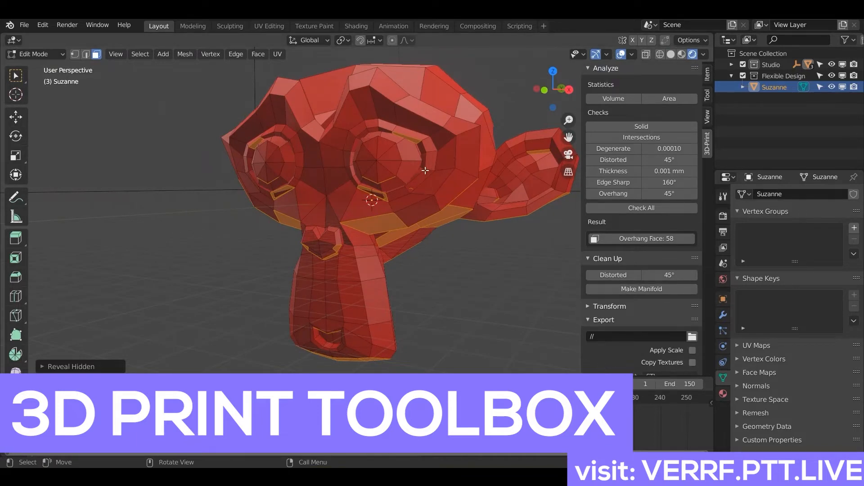
Separate the linked eye faces into an Eyes object, hide it and make Suzanne active again.
click(392, 160)
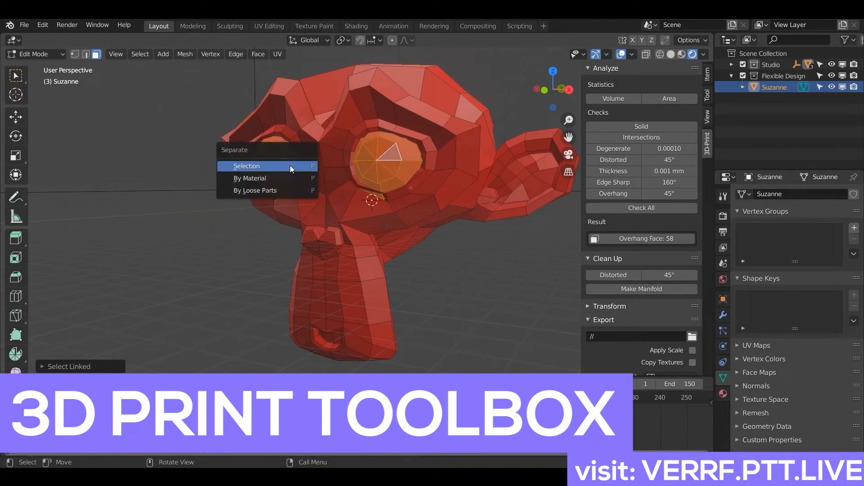
click(246, 166)
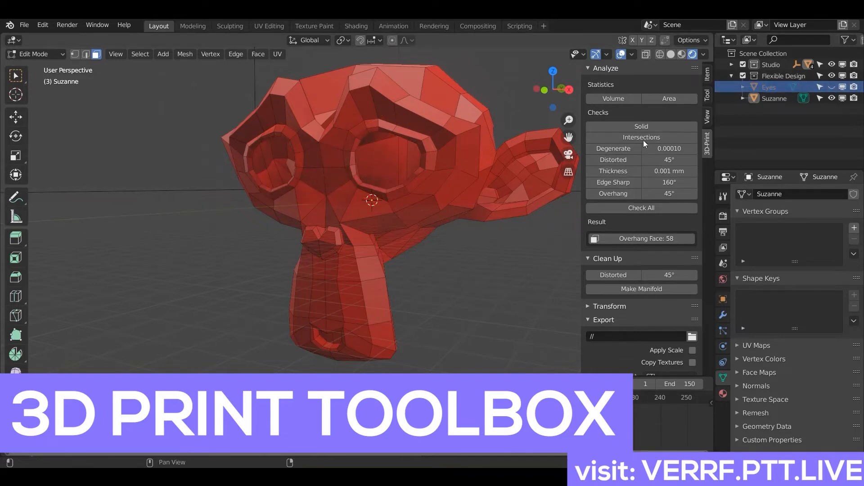
click(774, 98)
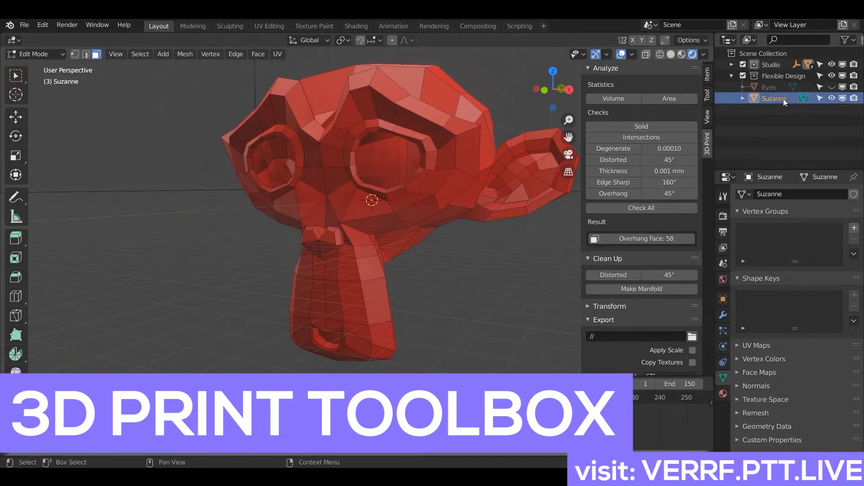
click(641, 208)
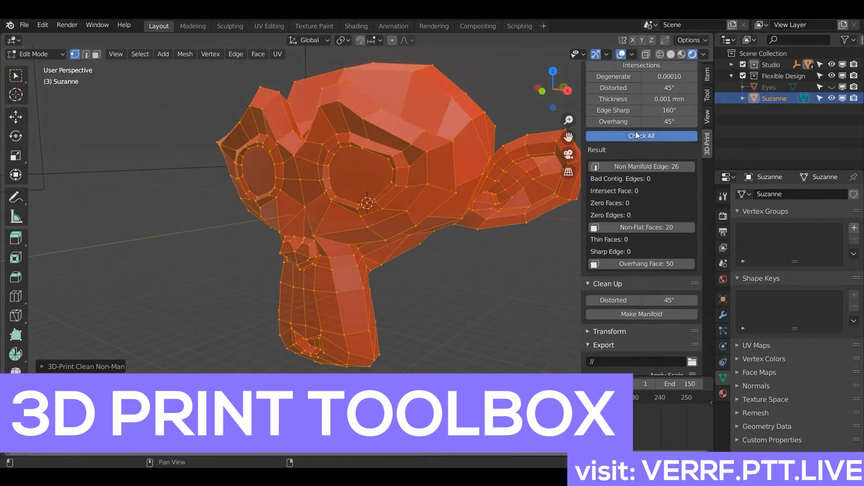
Make Suzanne manifold, recheck the mesh and highlight the remaining non-flat faces.
click(641, 136)
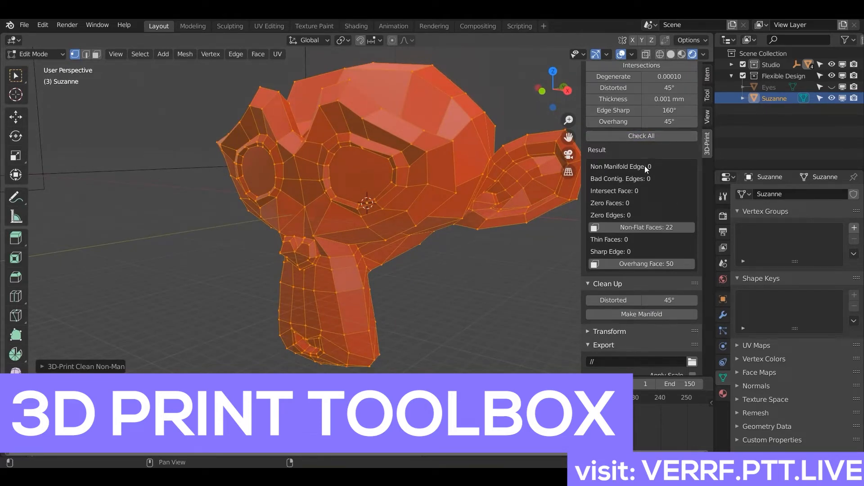
click(641, 226)
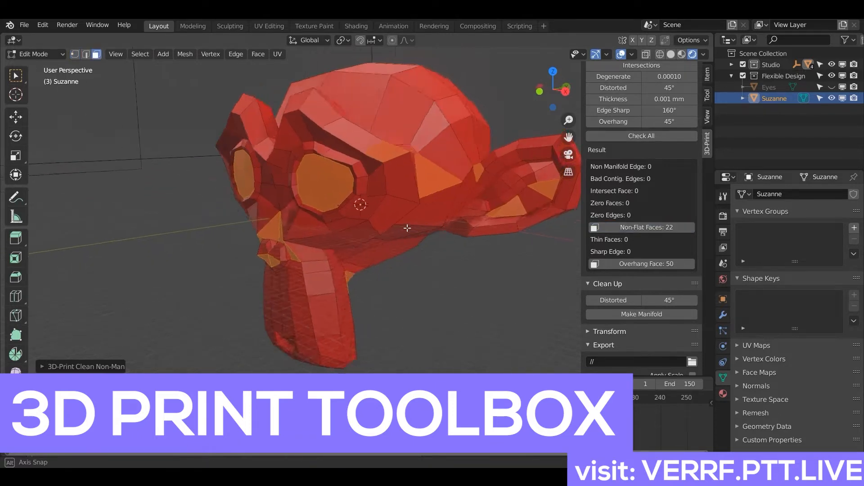
drag(407, 228, 436, 224)
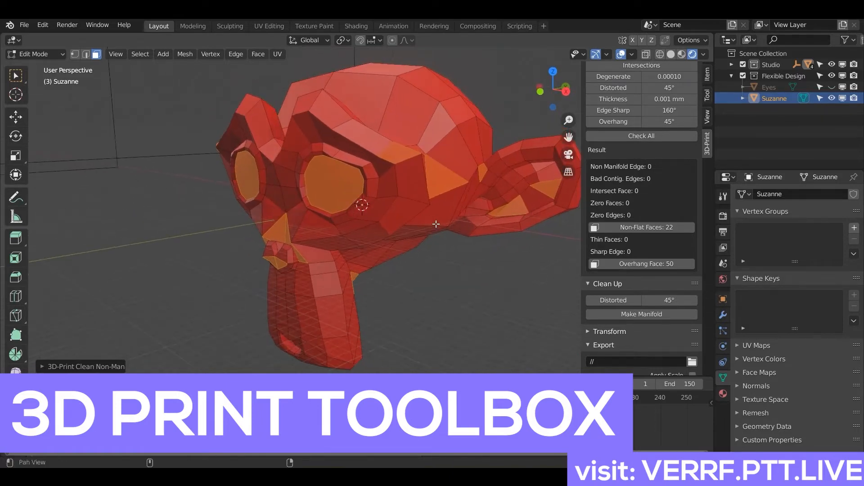
drag(436, 224, 400, 214)
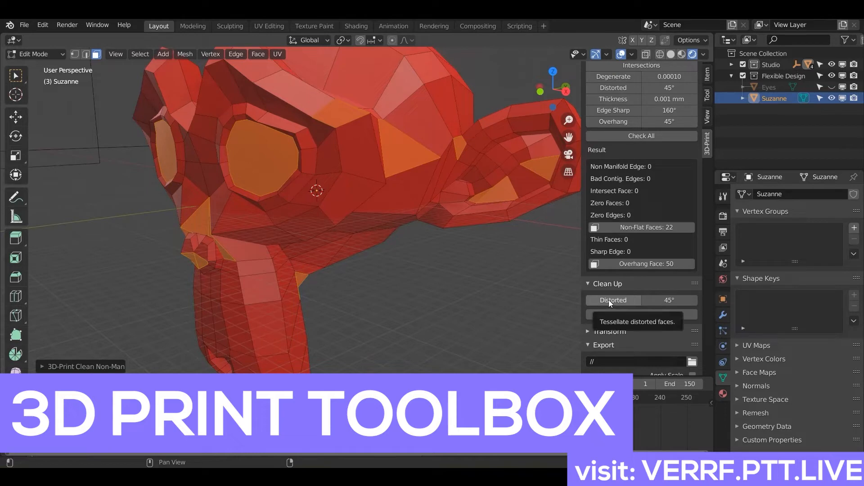
Triangulate the distorted faces so no non-flat faces remain, then leave Edit Mode.
click(613, 300)
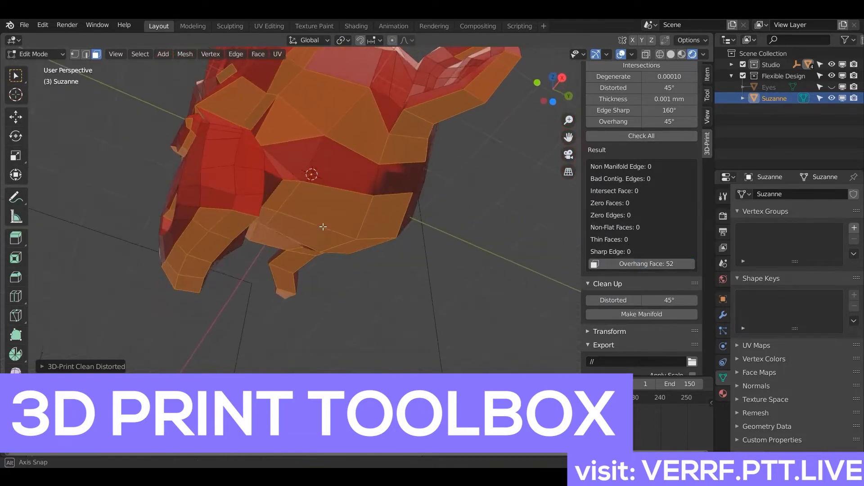
drag(322, 227, 364, 299)
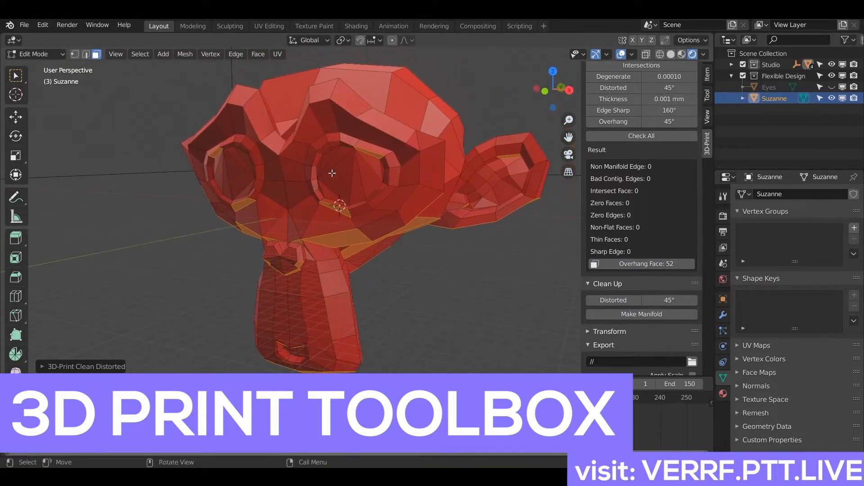
key(Tab)
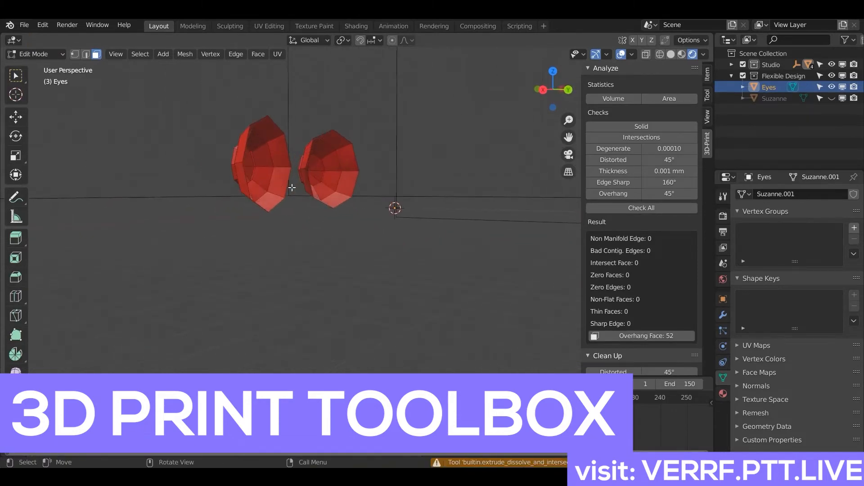
Check the Eyes mesh, reveal its hidden parts and make it manifold, then return to Object Mode.
click(641, 208)
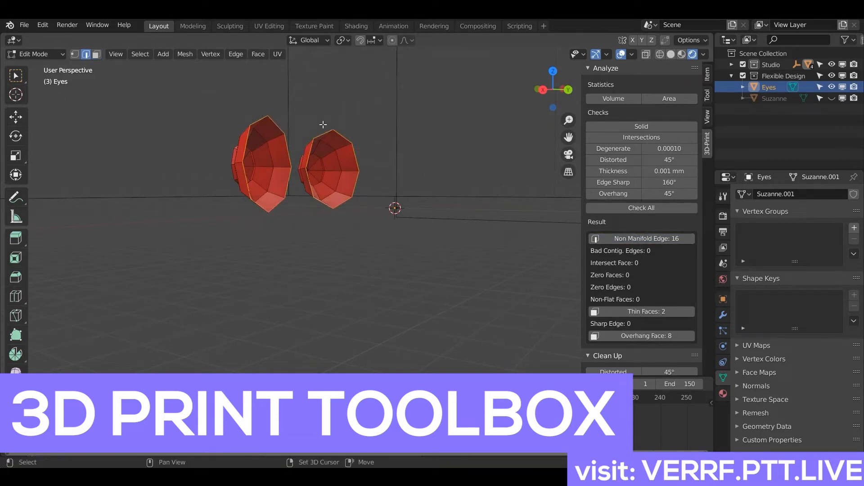
key(h)
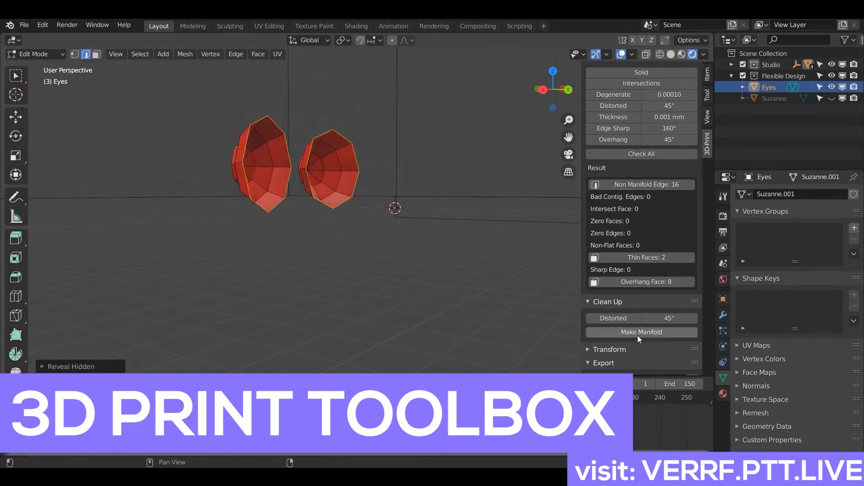
click(641, 333)
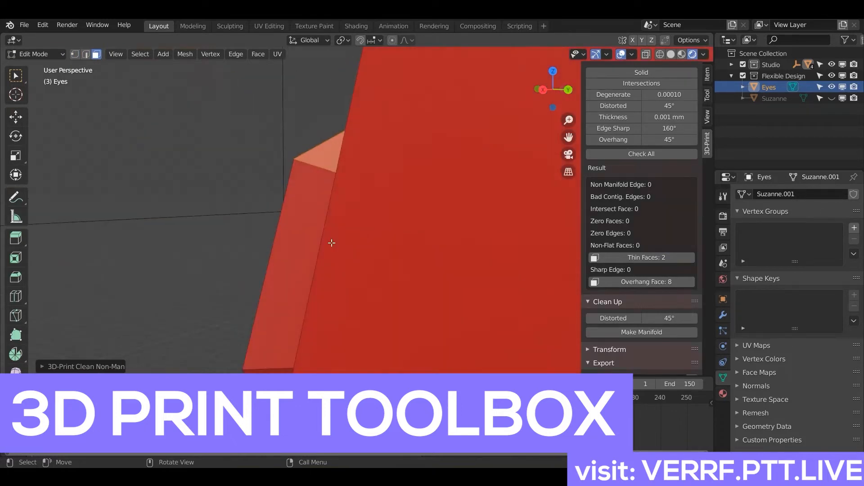
drag(330, 242, 379, 228)
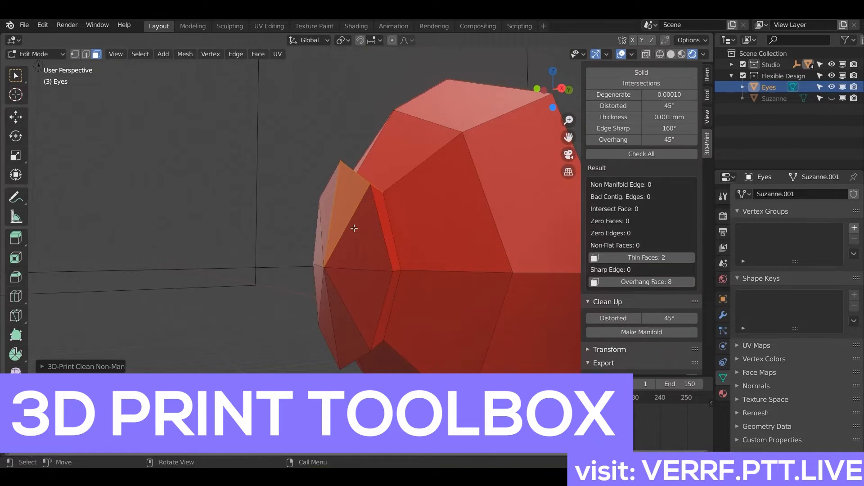
key(h)
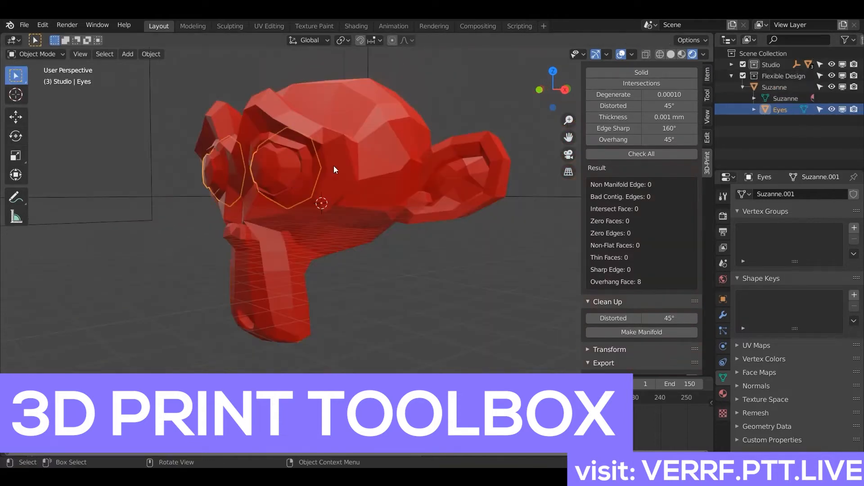
Select Eyes with Suzanne and apply a Bool Tool Brush Boolean Union.
click(776, 87)
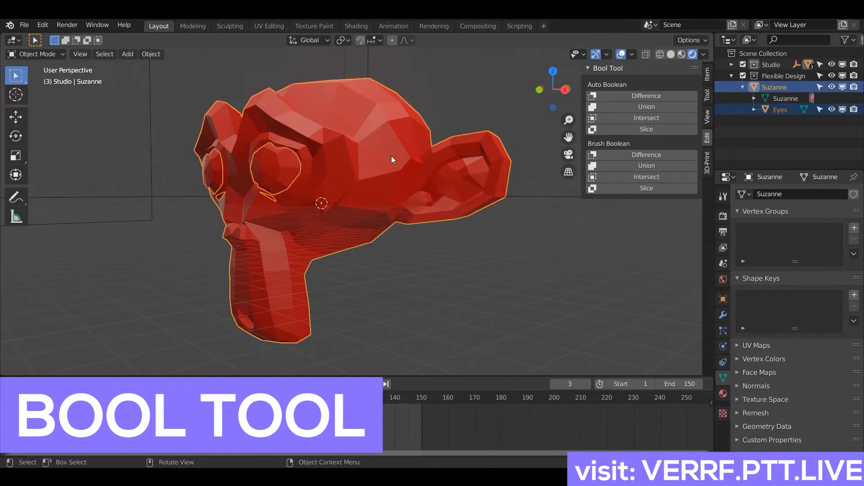
mouse_move(647, 165)
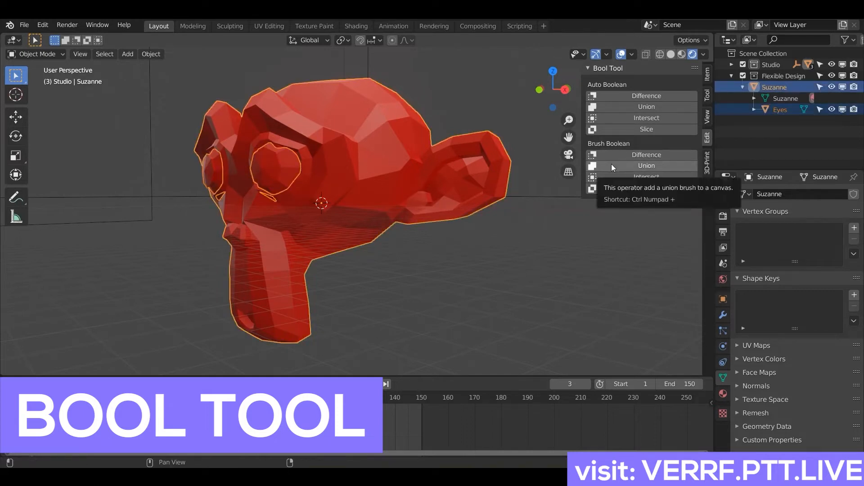
click(647, 165)
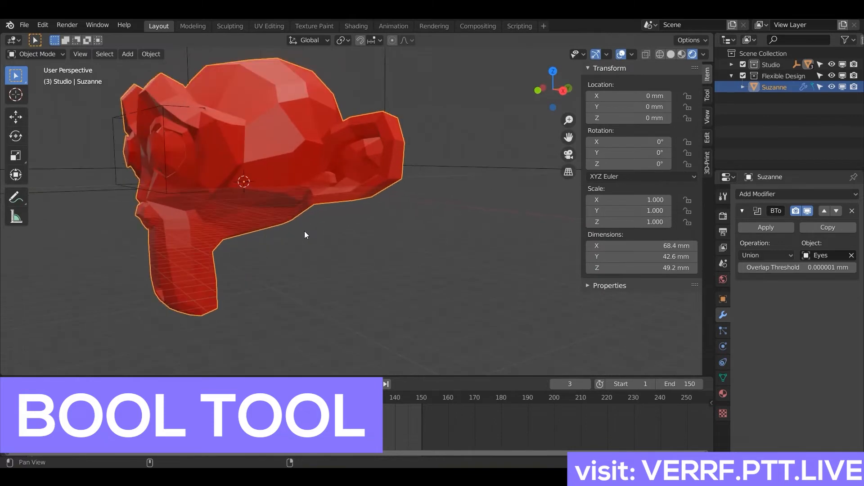
Tilt the head back about 40 degrees and add a 75 mm cube below it for the Difference cut.
key(r)
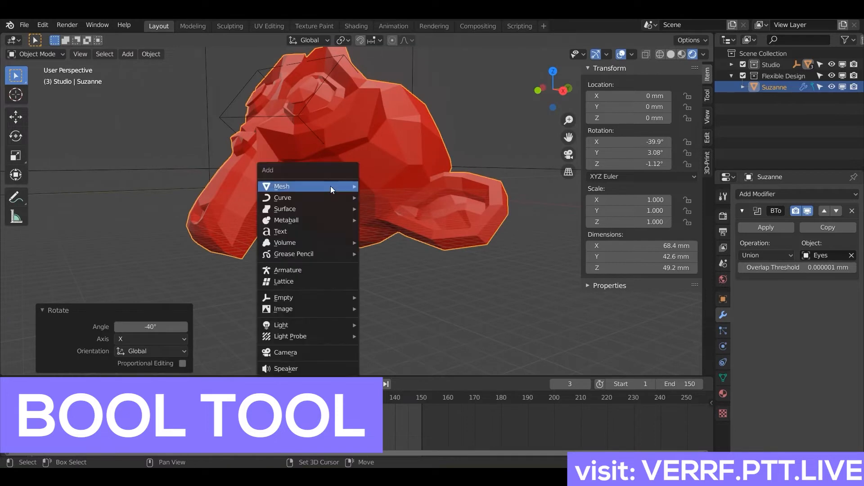
click(282, 185)
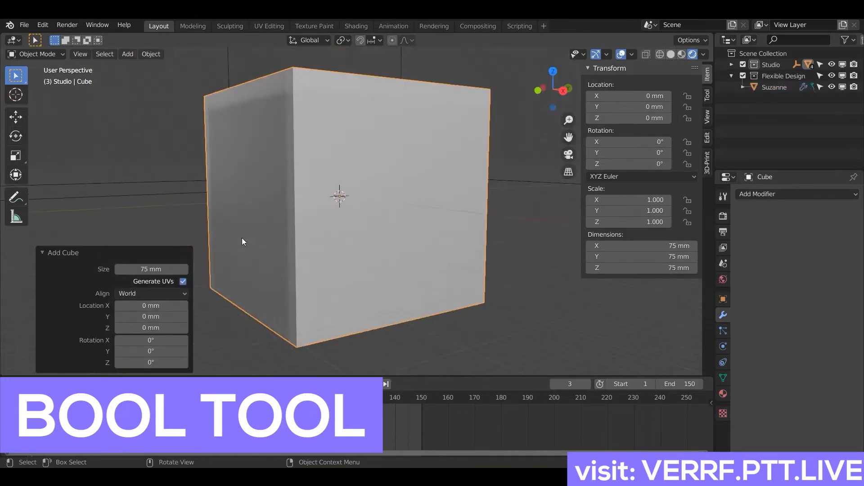
key(g)
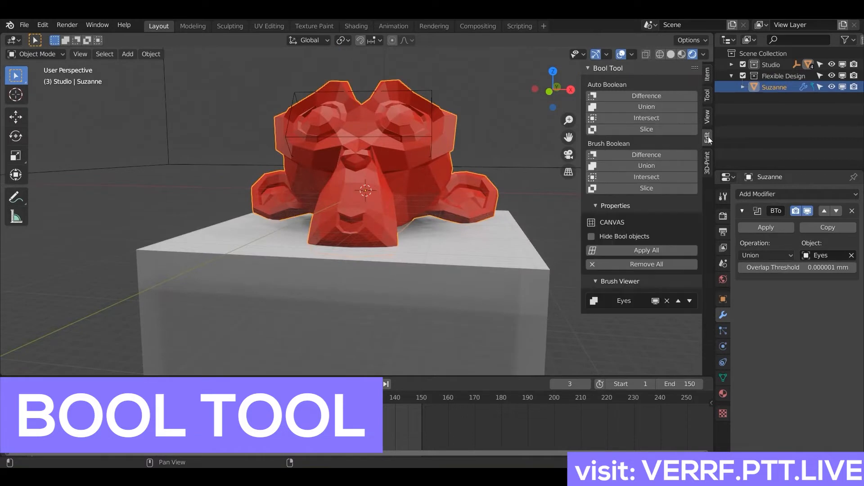
mouse_move(451, 201)
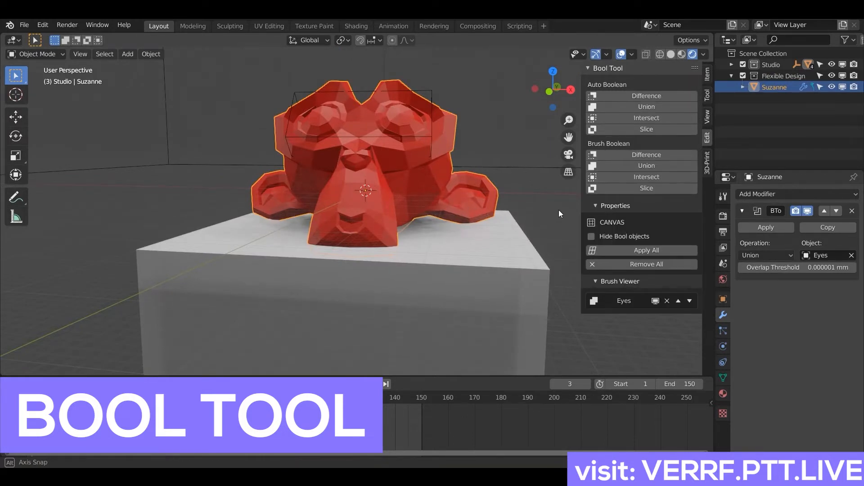
drag(559, 213, 441, 257)
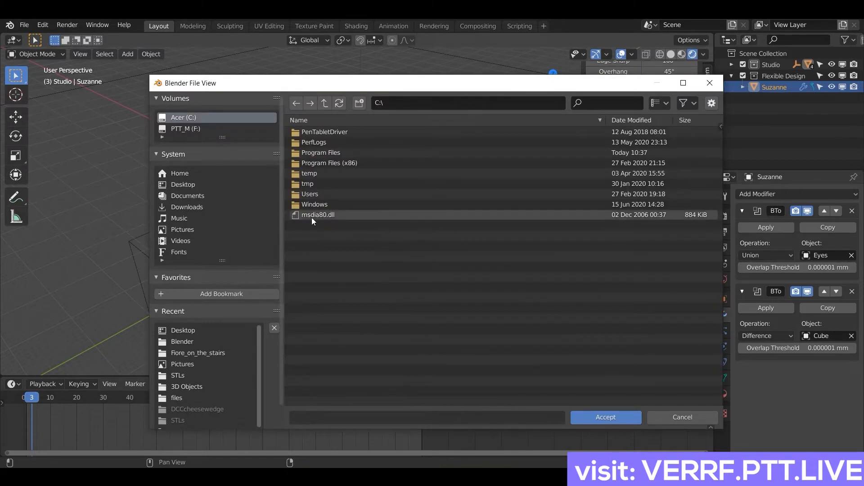
Confirm the desktop folder and export Suzanne as an STL from the 3D-Print panel.
click(183, 183)
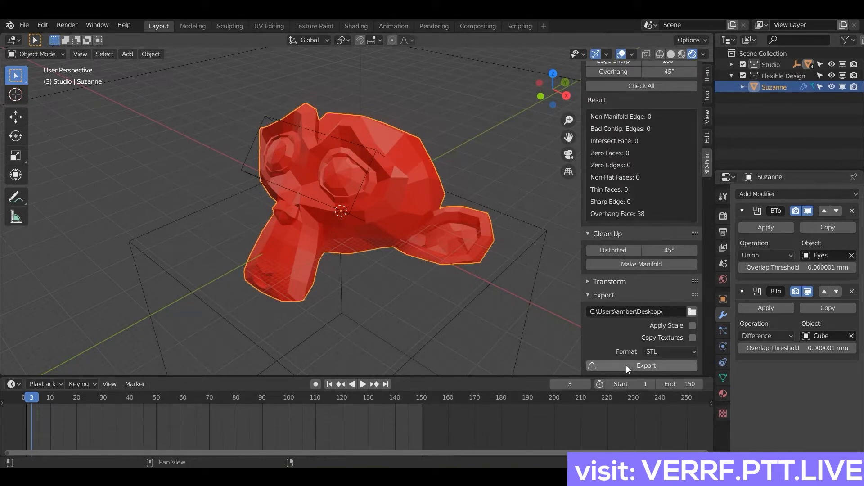
click(646, 366)
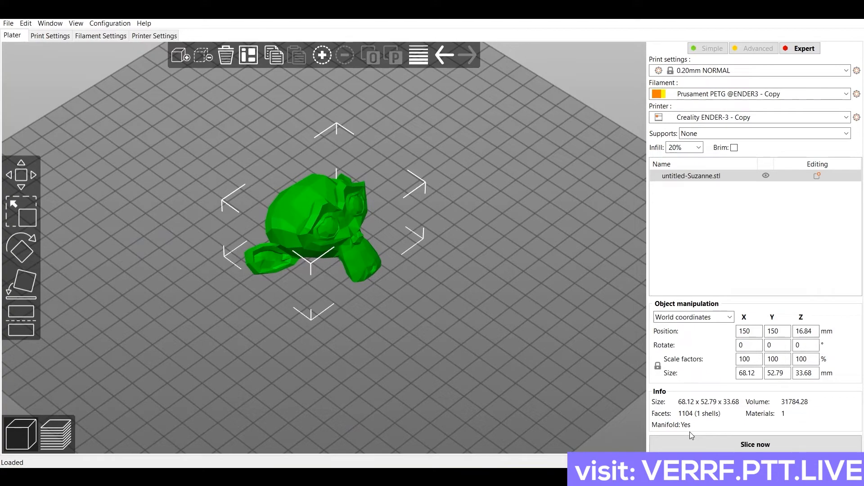
mouse_move(755, 444)
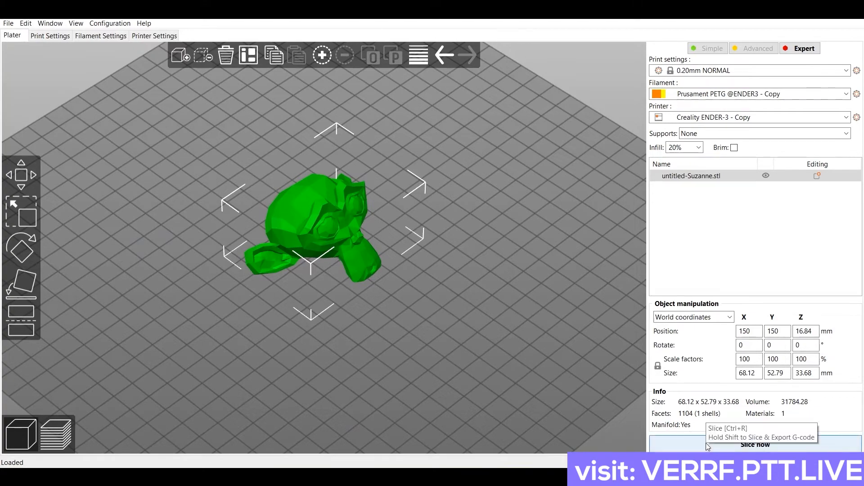
Slice Suzanne and step the layer slider through the lowest printed layers, using 5.41 m of filament.
click(756, 444)
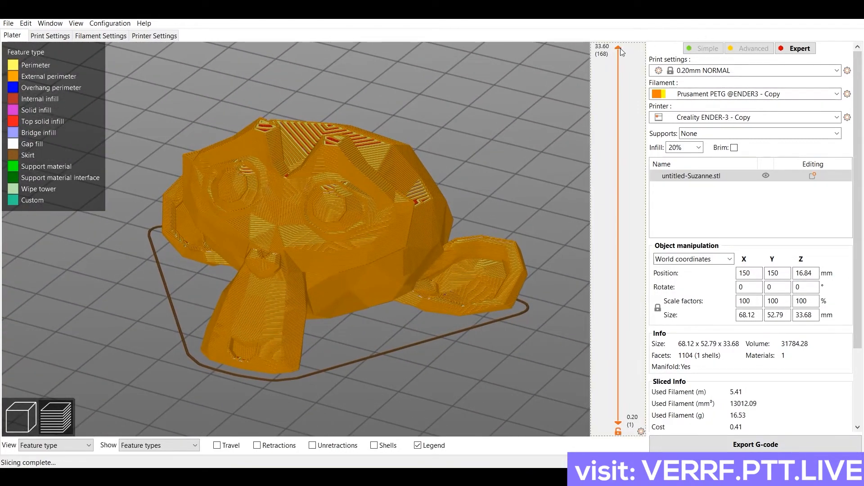
drag(618, 50, 617, 404)
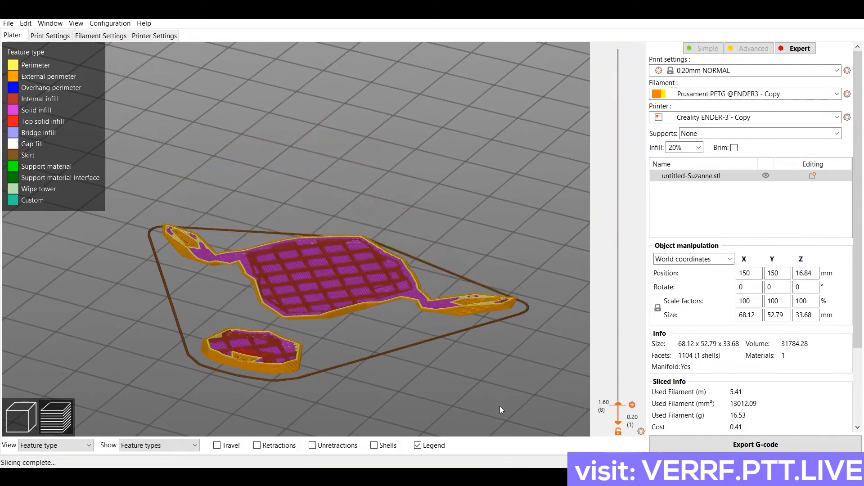
drag(632, 405, 632, 369)
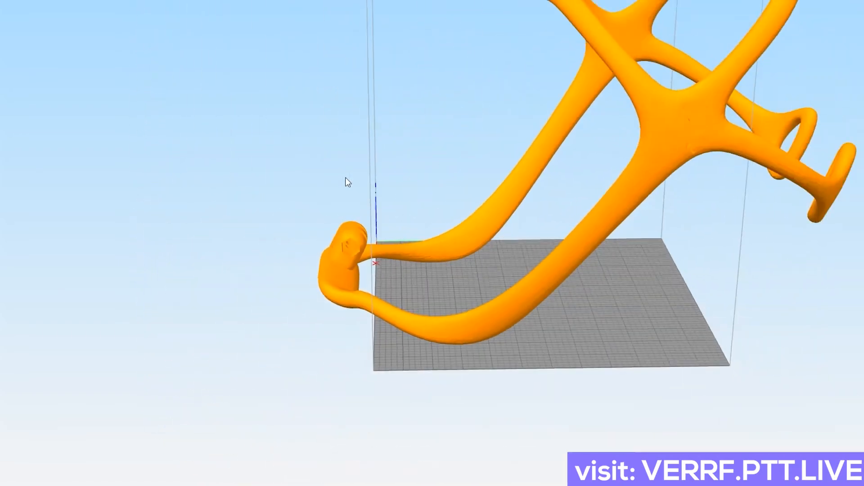
drag(346, 182, 285, 343)
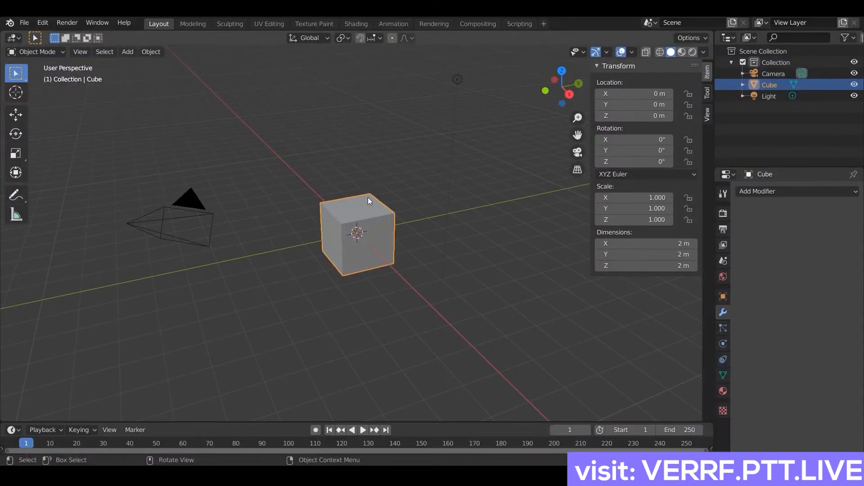
mouse_move(761, 328)
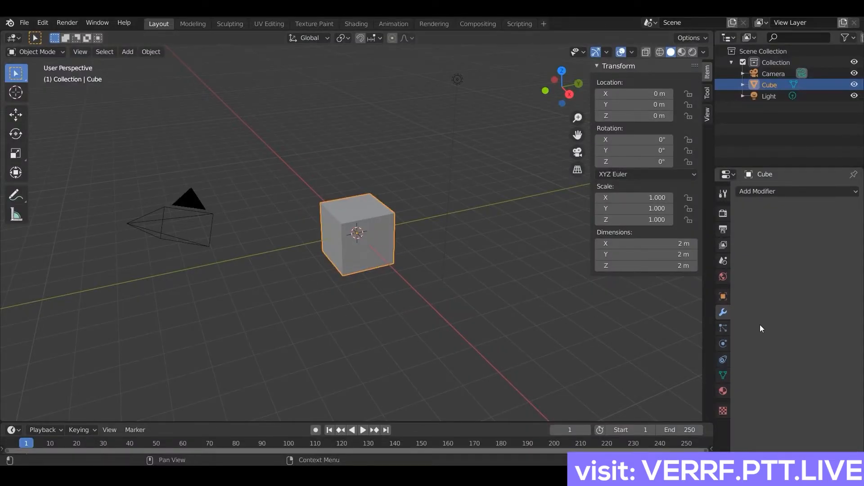
Show the scene's Metric unit settings, then start File > Open for the starter blend file.
click(723, 262)
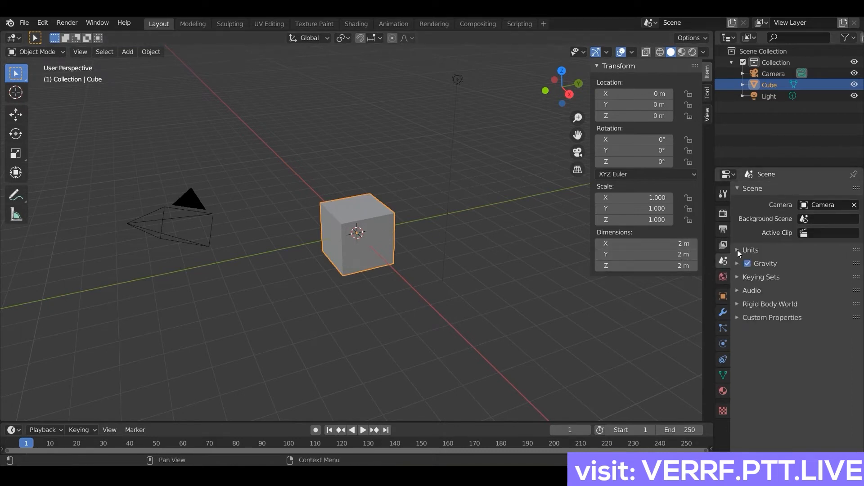
click(737, 249)
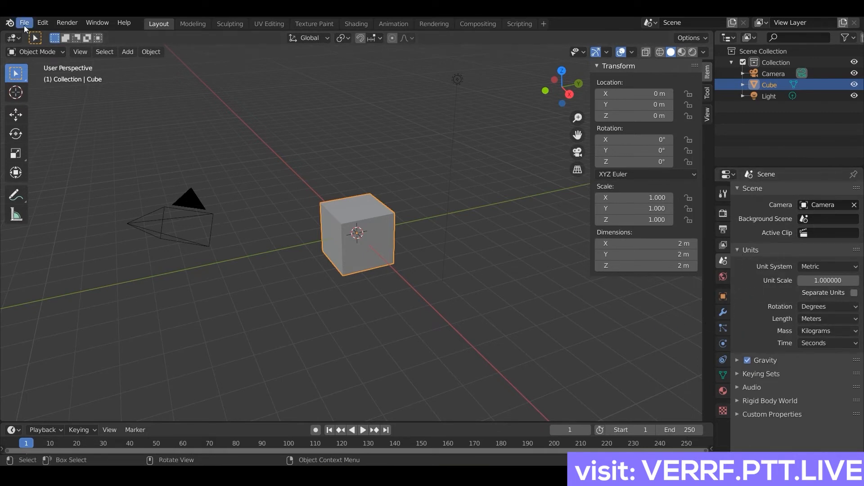
click(24, 22)
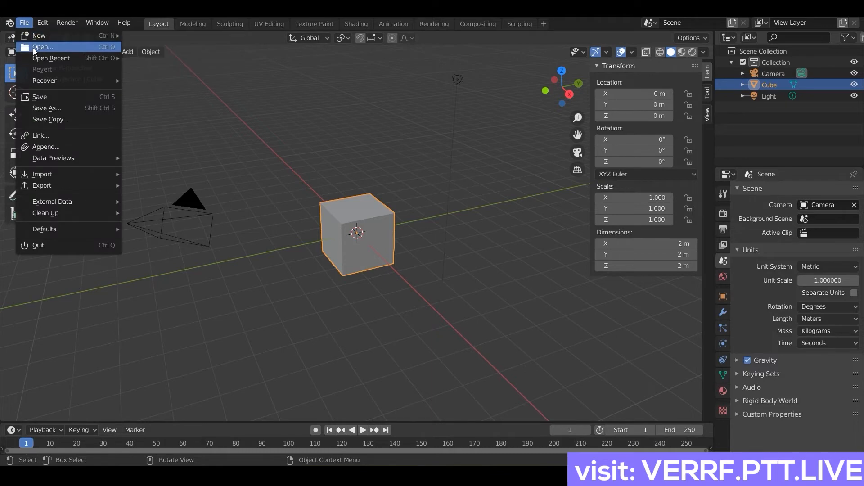
click(43, 46)
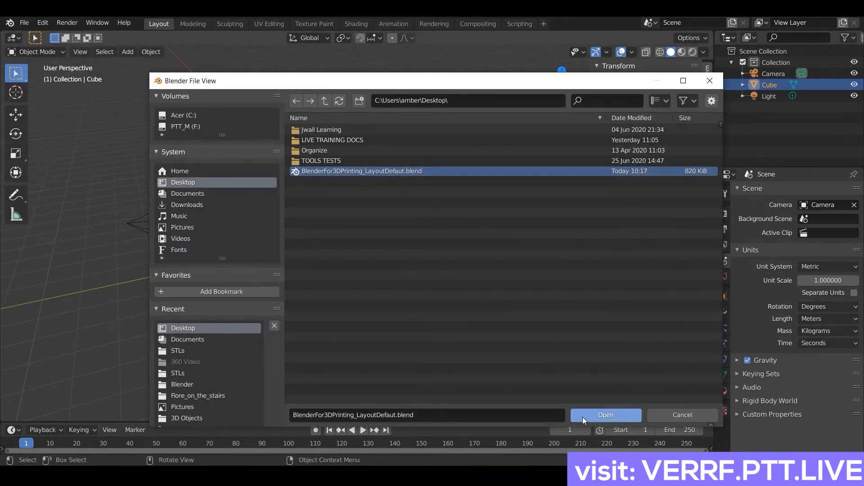
Load BlenderFor3DPrinting_LayoutDefaut.blend with its printer volume in millimetres at scale 0.001.
click(605, 415)
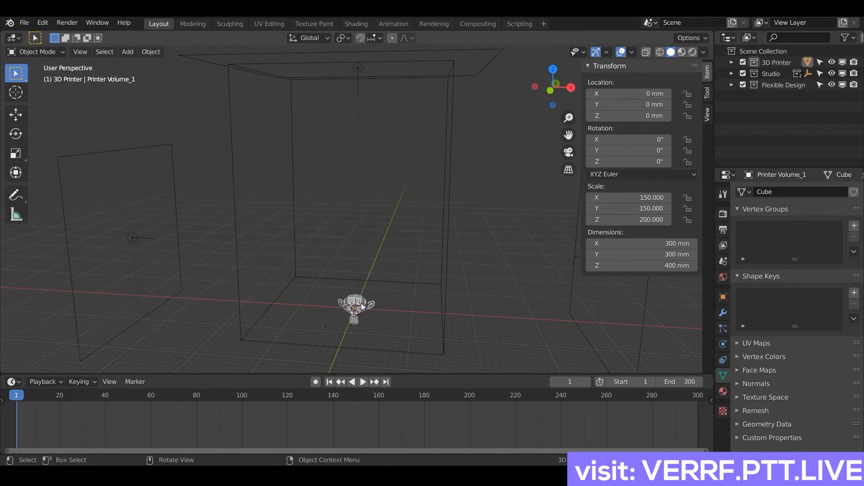
click(356, 307)
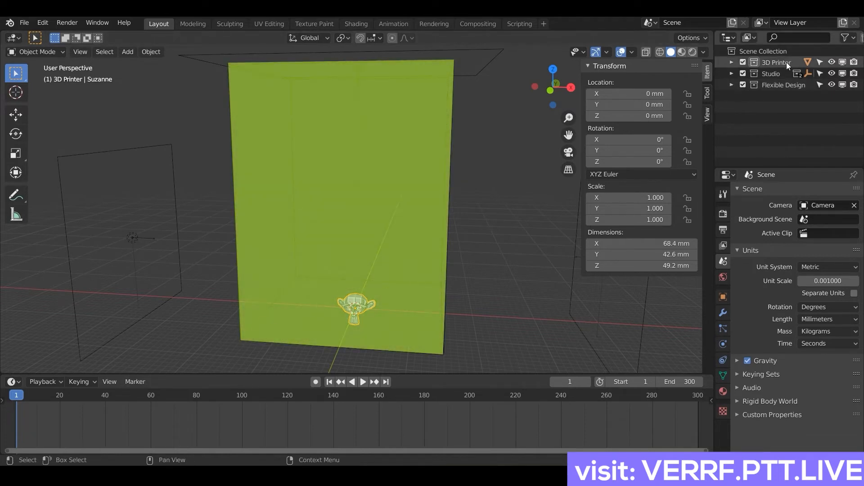
Rename Printer Volume_1 in the 3D Printer collection to CR10 Volume.
click(731, 62)
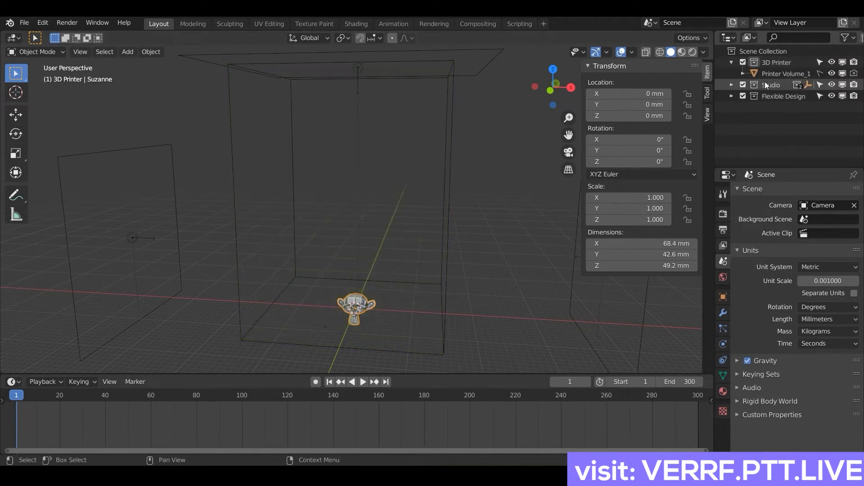
click(785, 73)
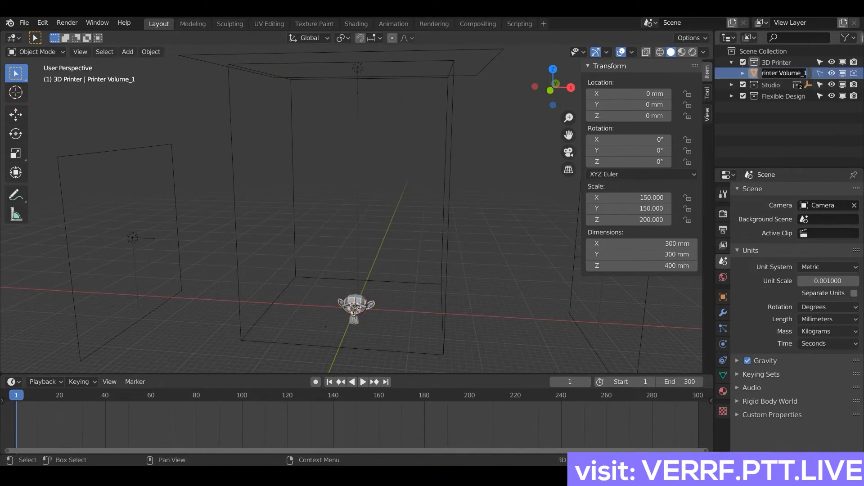
double_click(782, 73)
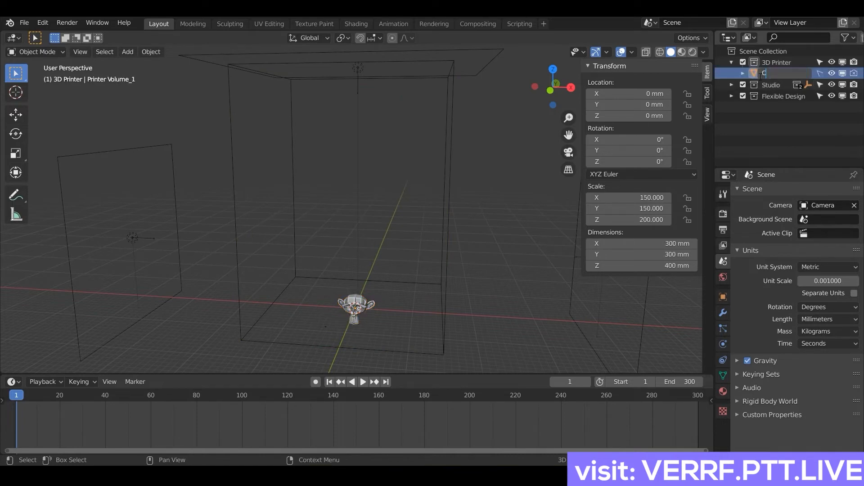
text(CR10)
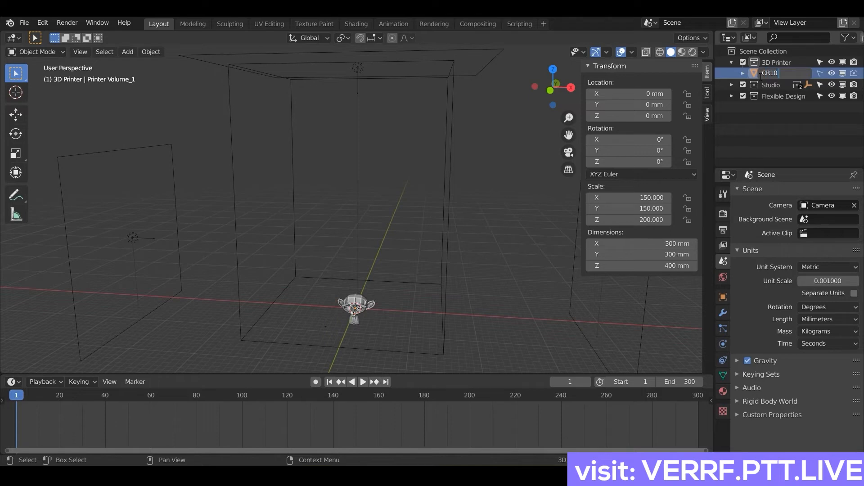
Set the CR10 Volume dimensions to 100 × 100 × 100 mm.
double_click(769, 73)
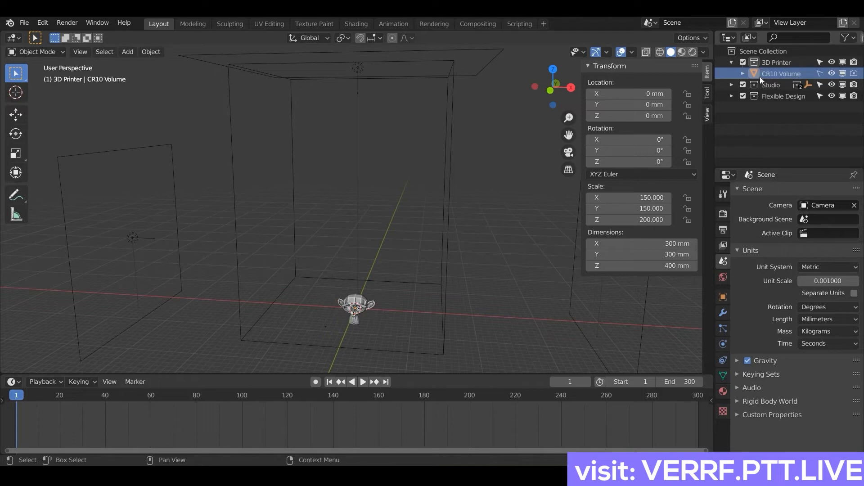
mouse_move(709, 140)
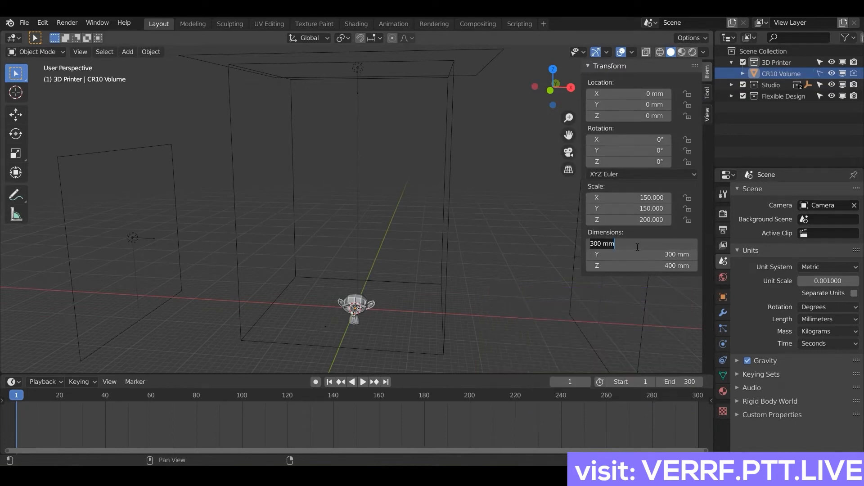
text(100)
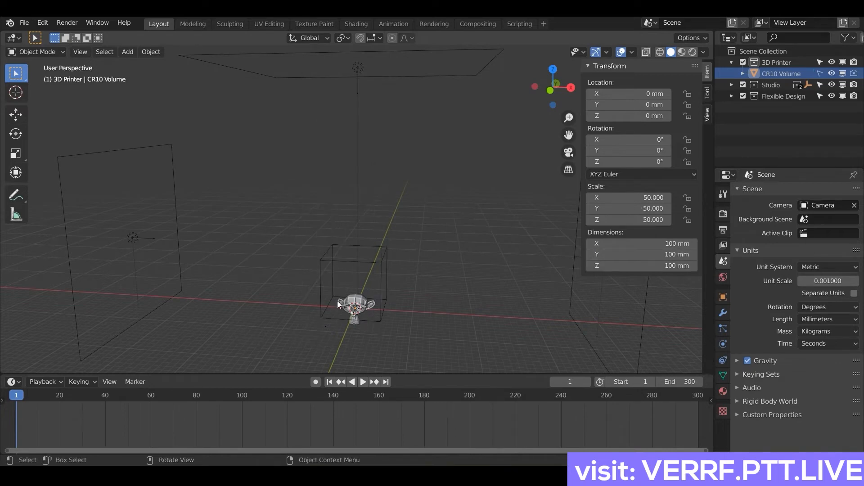
mouse_move(354, 332)
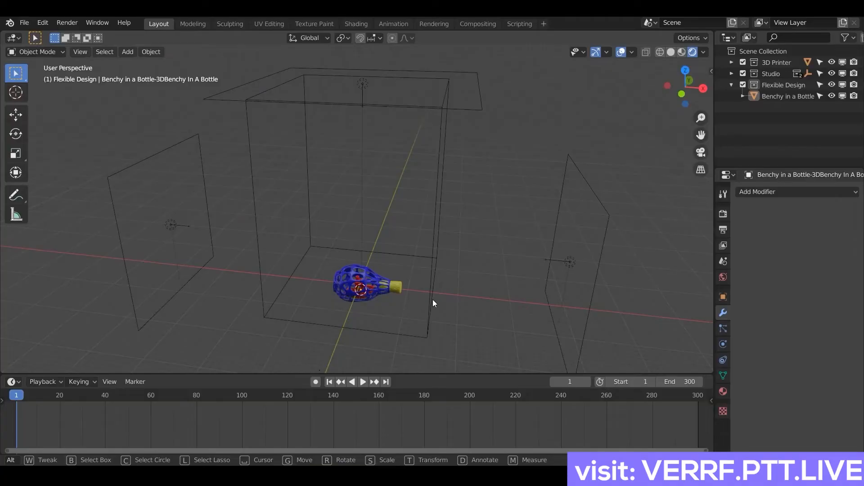
mouse_move(368, 281)
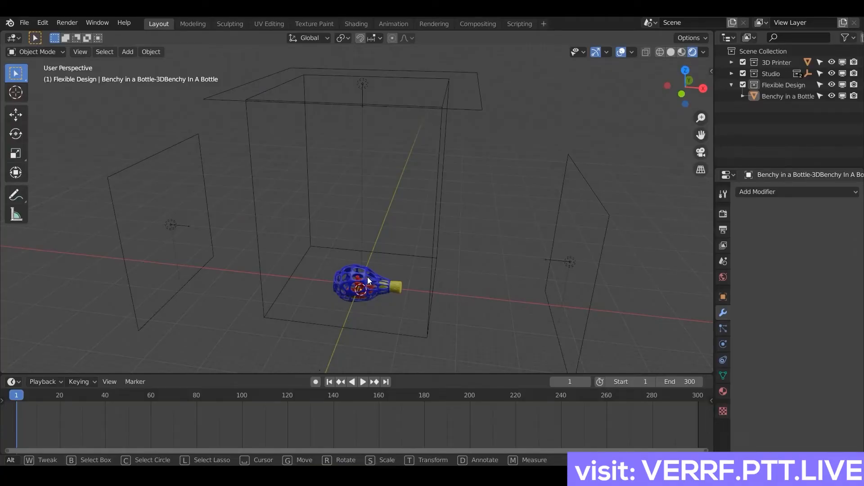
Select the Benchy in a Bottle model, orbit around it and reveal the Studio collection contents.
click(363, 283)
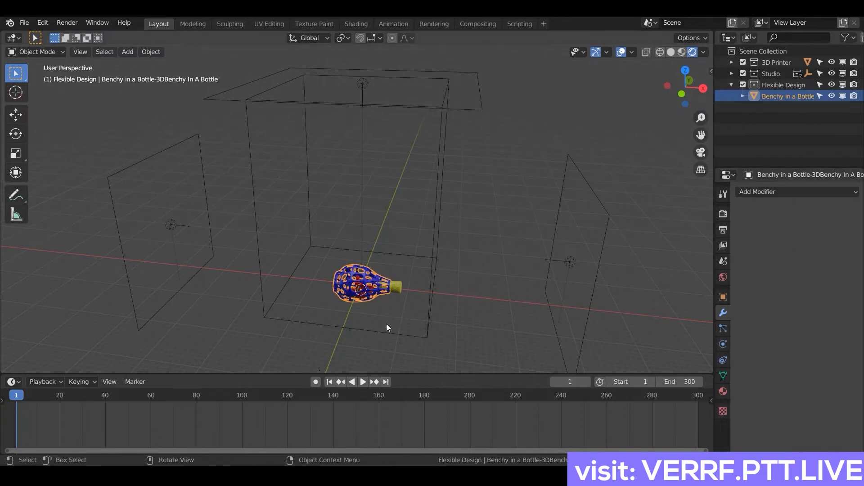
mouse_move(393, 305)
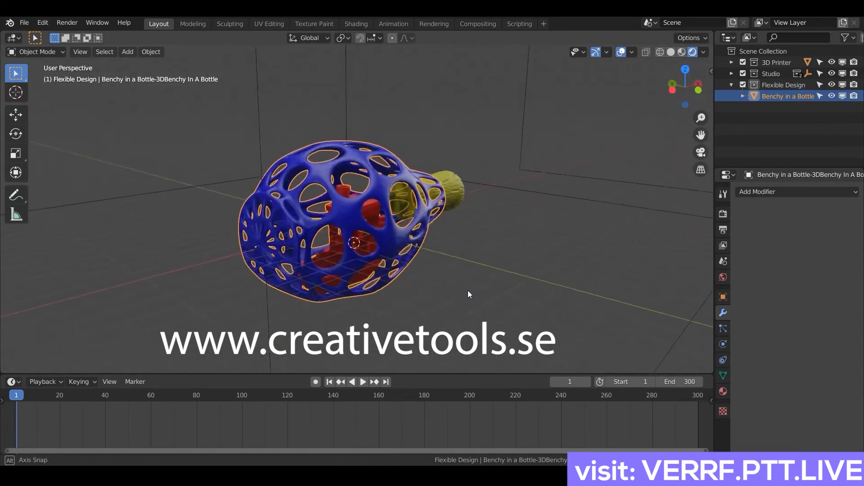
drag(468, 294, 382, 308)
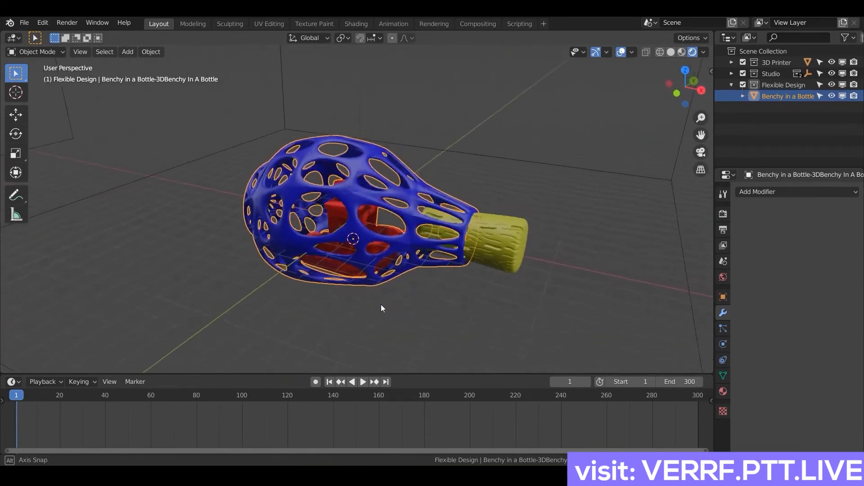
drag(384, 309, 402, 296)
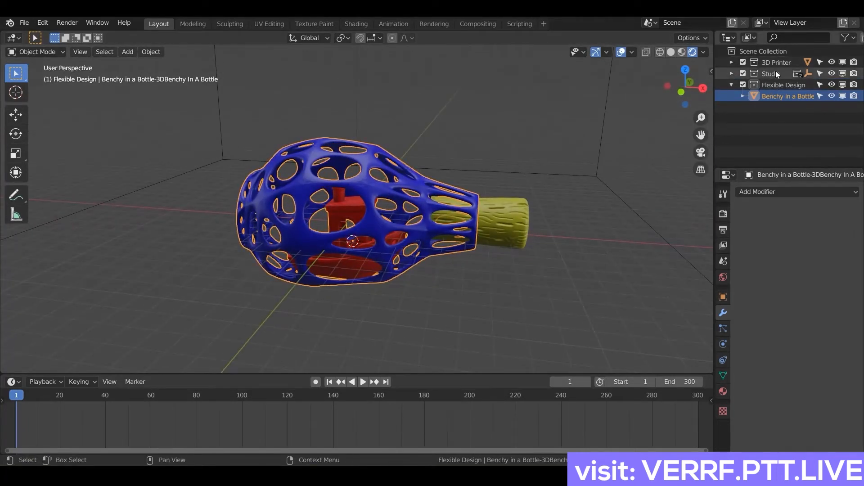
click(732, 73)
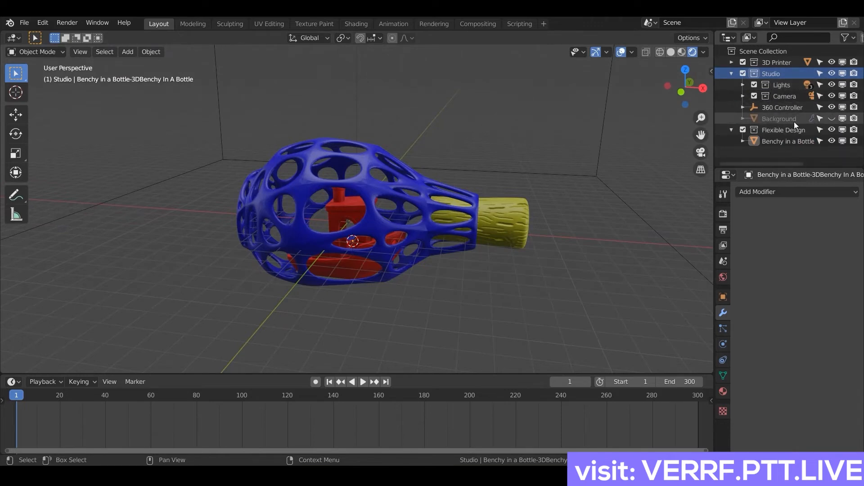
Select the Background backdrop and frame the bottle through the scene camera.
click(779, 119)
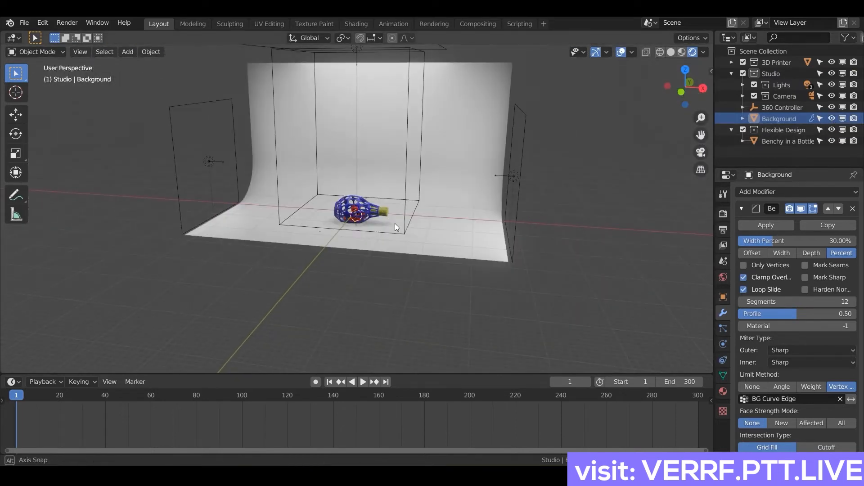
drag(387, 226, 386, 237)
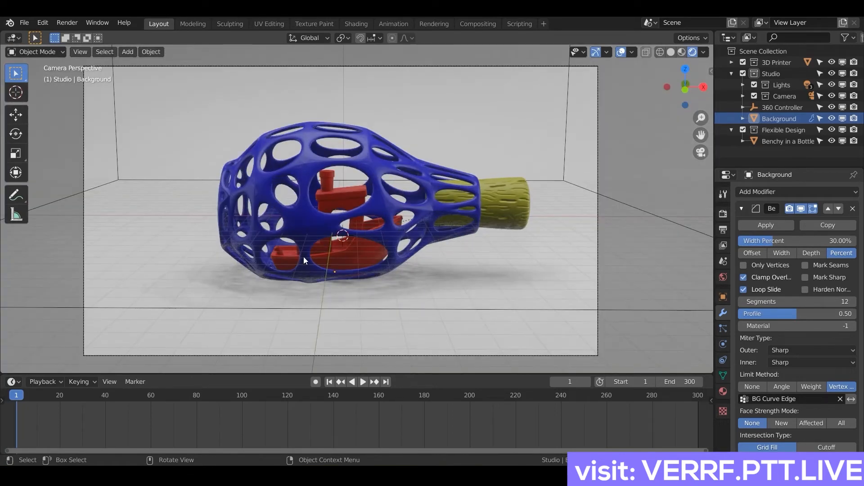
mouse_move(162, 161)
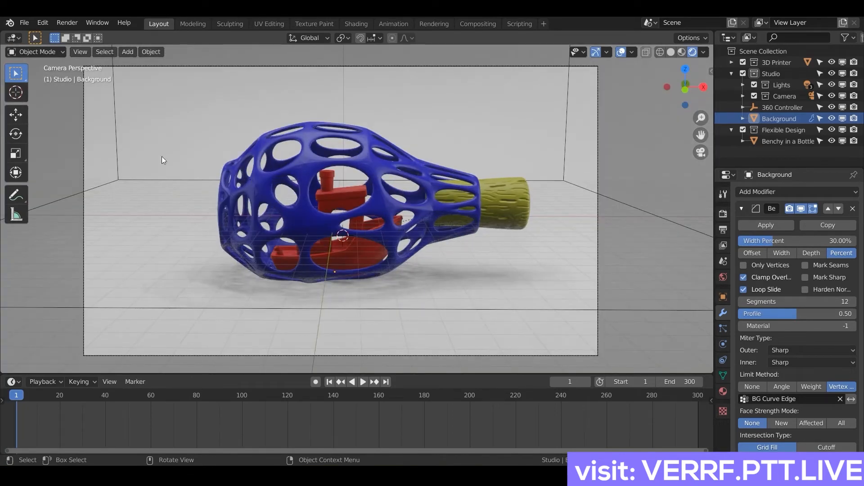
mouse_move(67, 23)
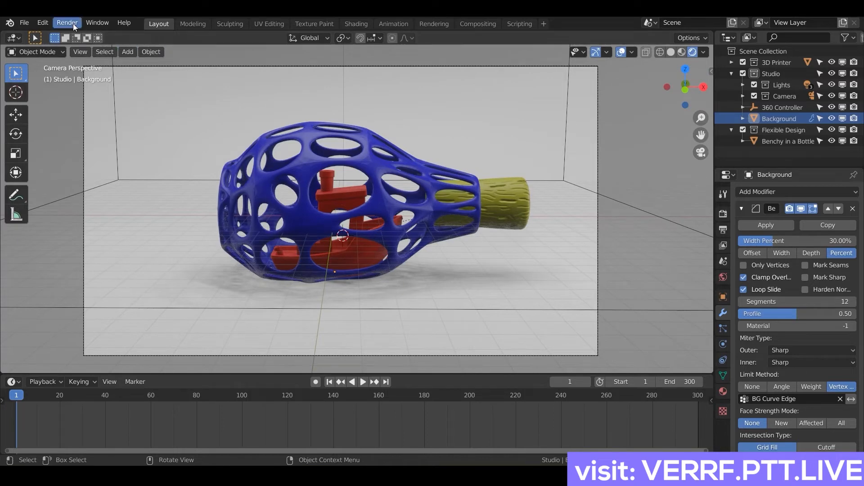
Render a still of the bottle and save it to the Desktop as Benchy_Photo.png.
click(66, 22)
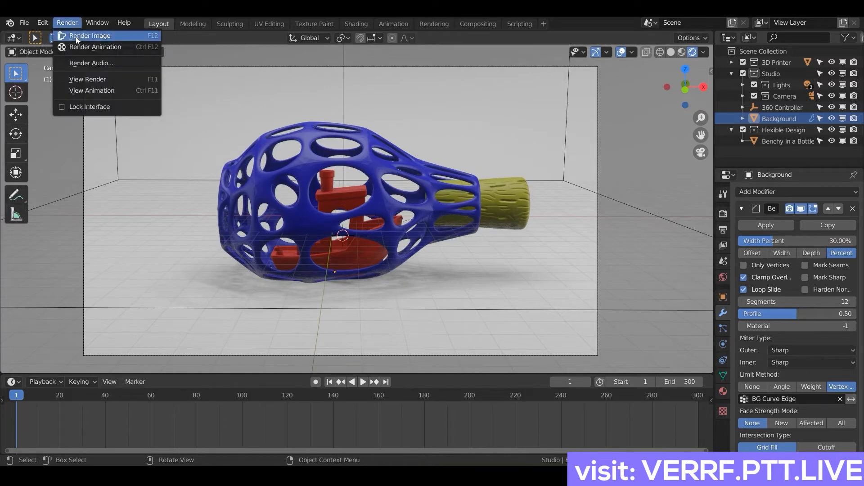
click(90, 35)
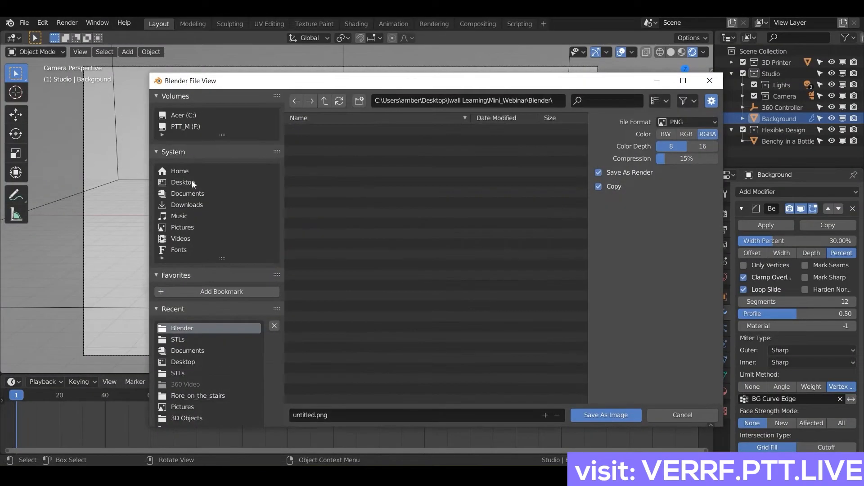
click(183, 182)
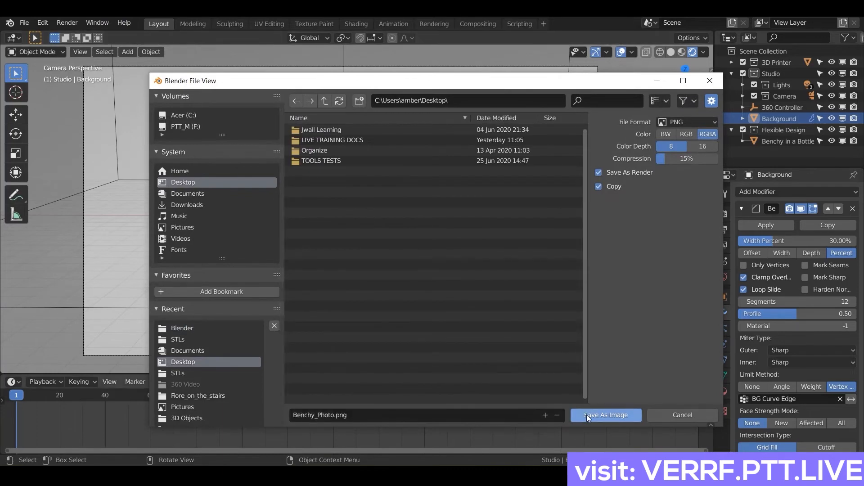
click(606, 415)
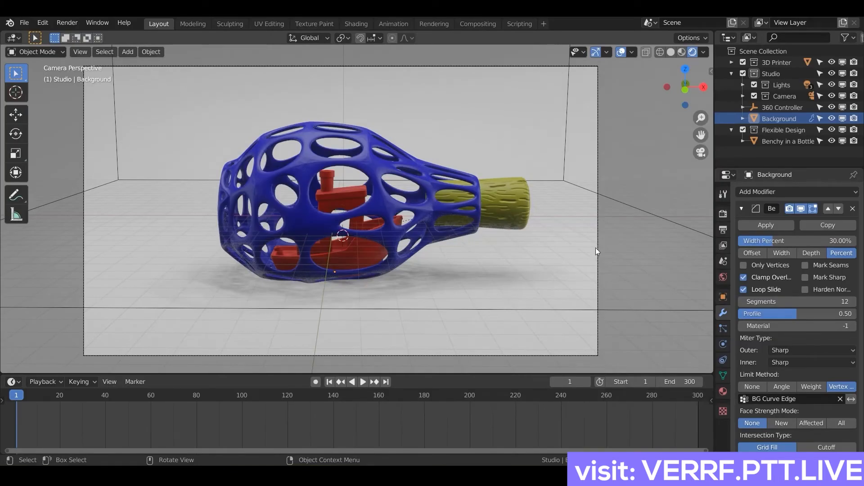
mouse_move(447, 291)
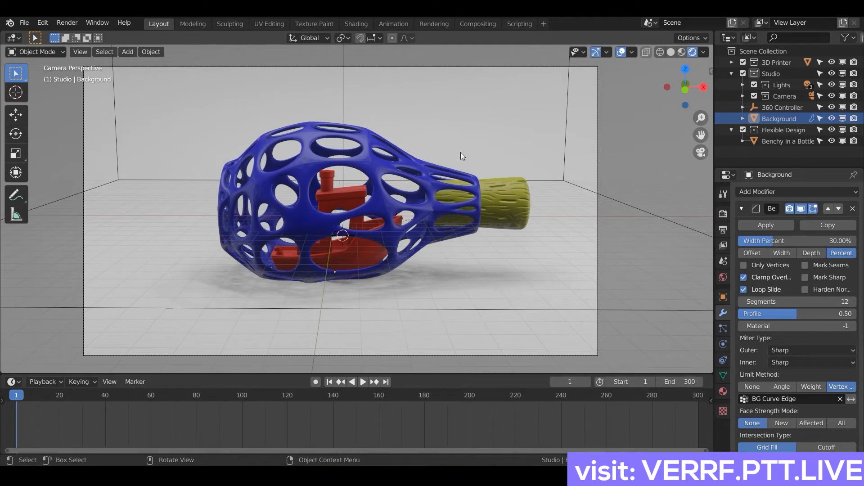
mouse_move(710, 180)
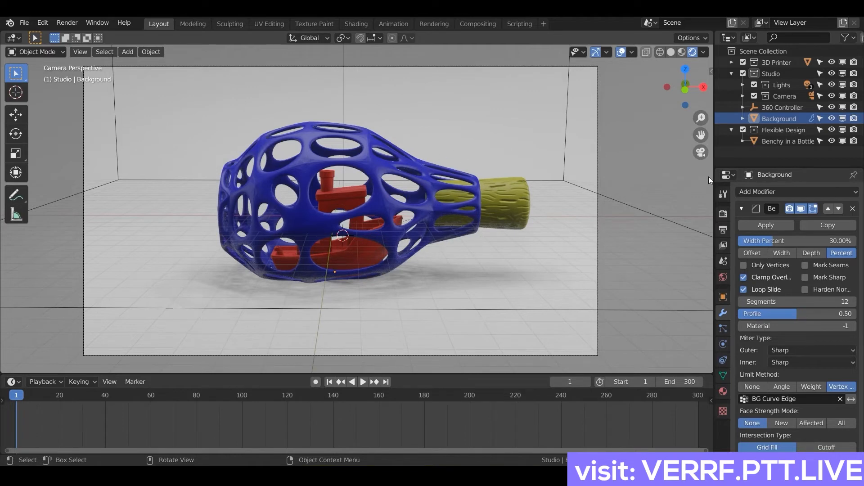
Select the Benchy in a Bottle model and play its 300-frame turntable spin.
click(790, 141)
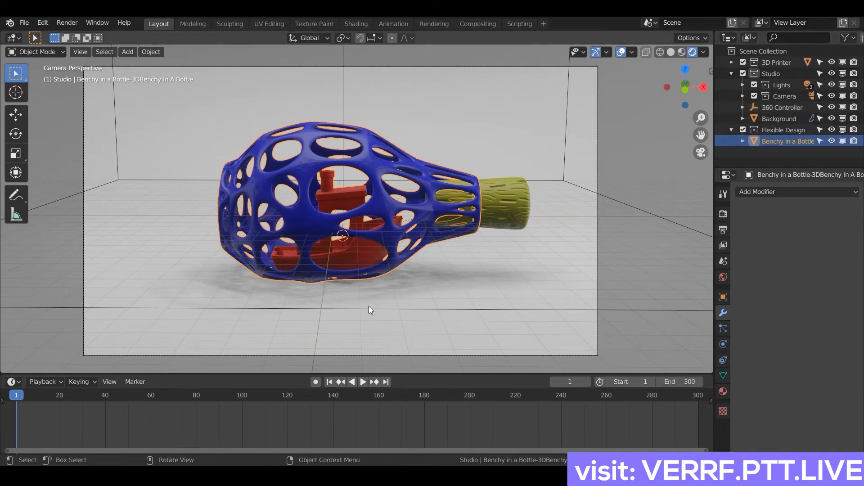
click(362, 382)
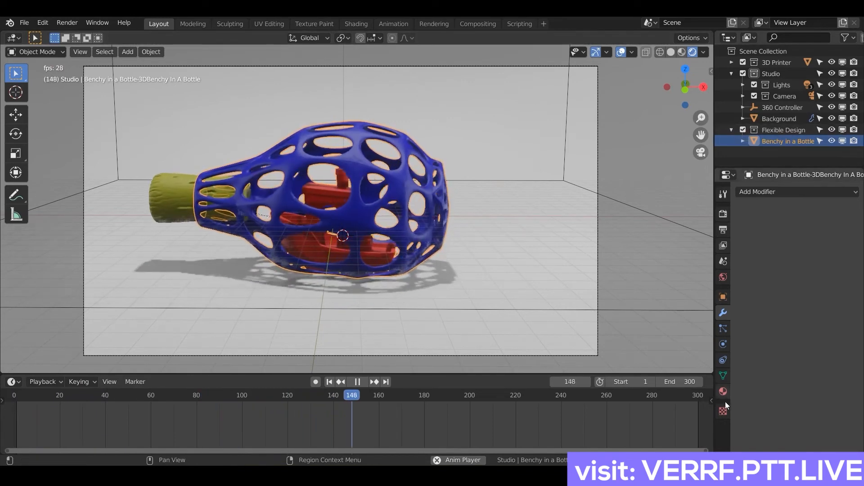
Set the Bottle material red, the Boat blue and the Cork green via their Base Colors.
click(722, 391)
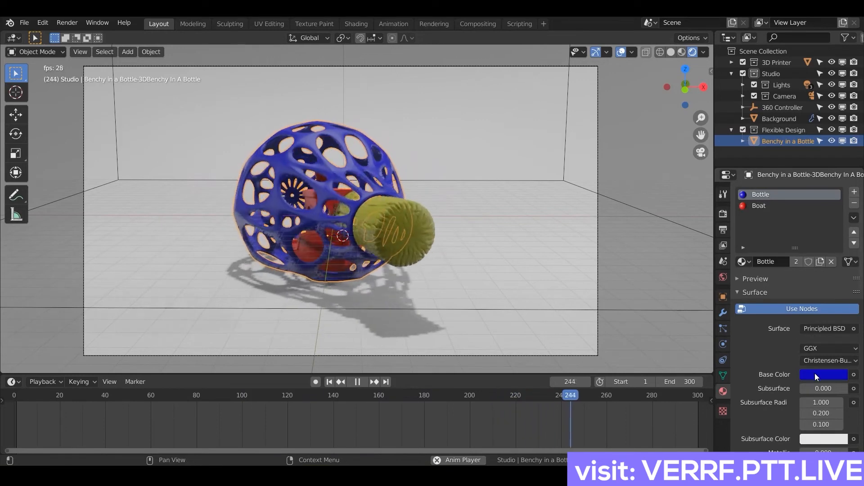
click(823, 375)
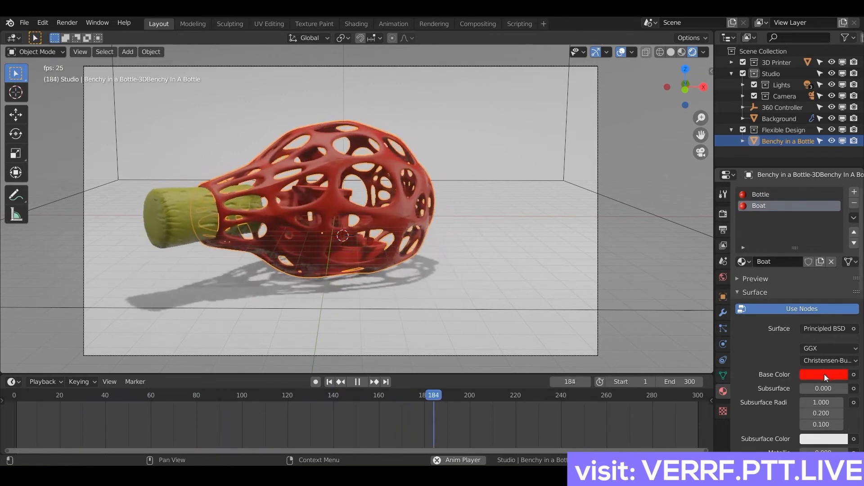
click(823, 374)
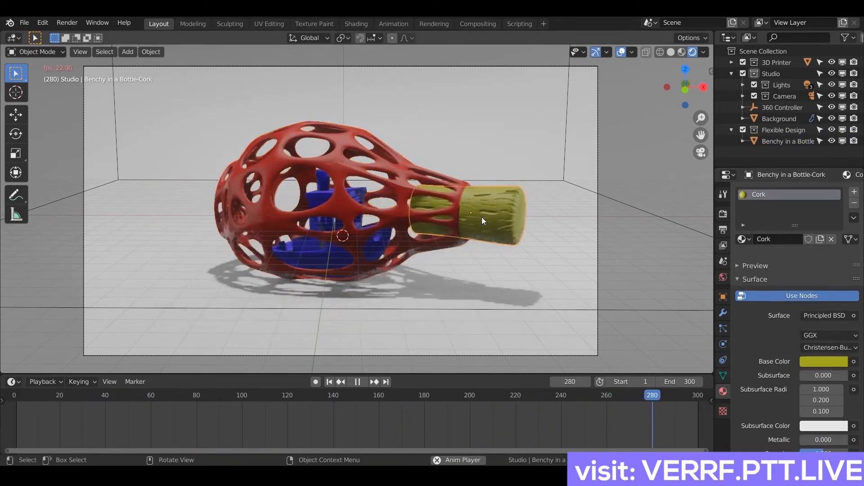
click(823, 361)
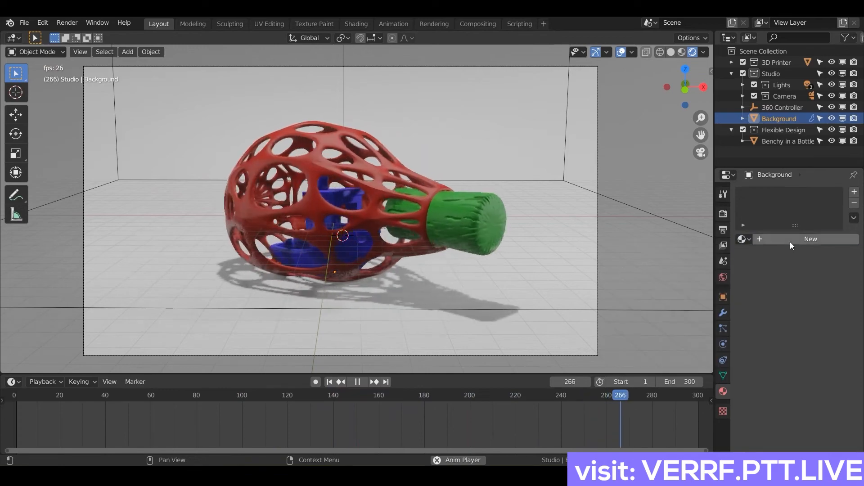
Add a yellow material to the backdrop, then make the Bottle white and the Cork olive.
click(809, 239)
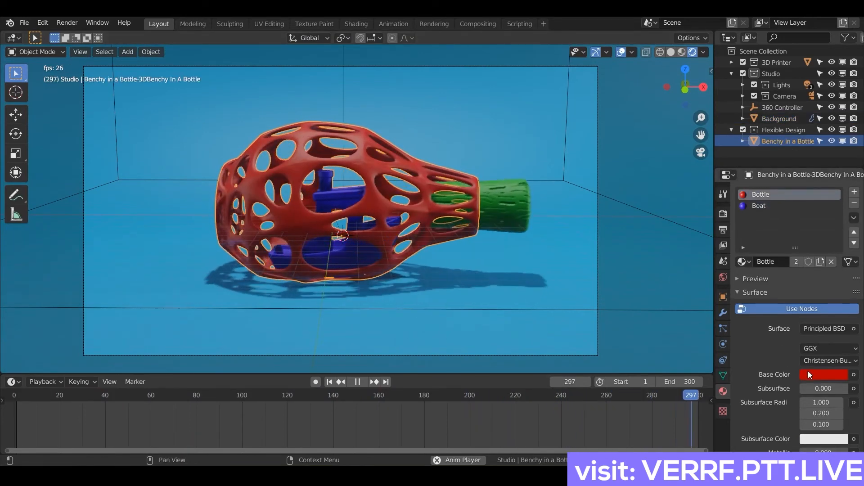
click(824, 374)
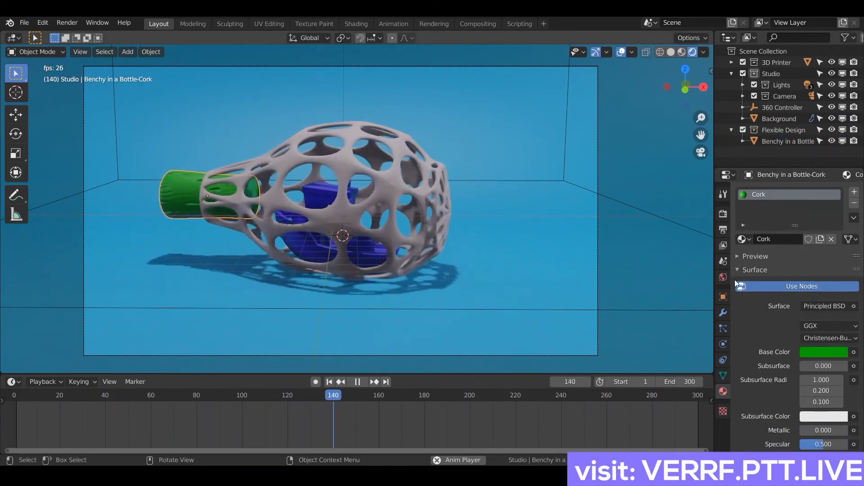
click(824, 352)
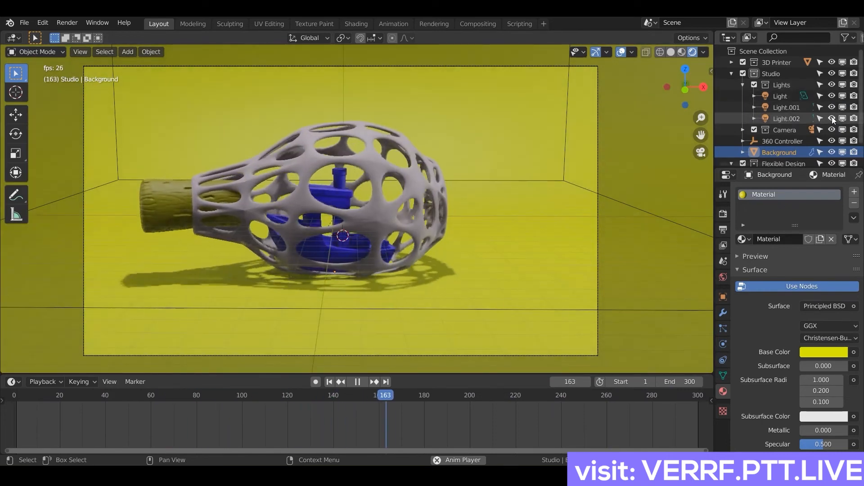
Set the output File Format to AVI JPEG and start rendering the turntable animation.
click(780, 95)
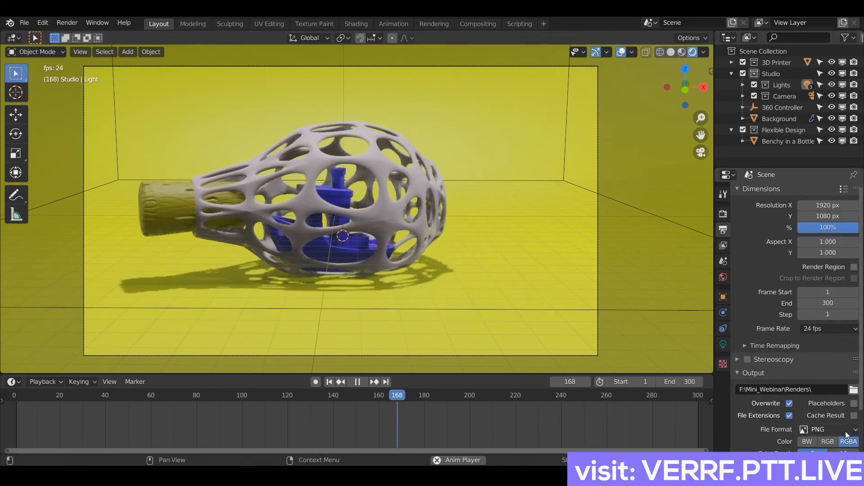
click(829, 429)
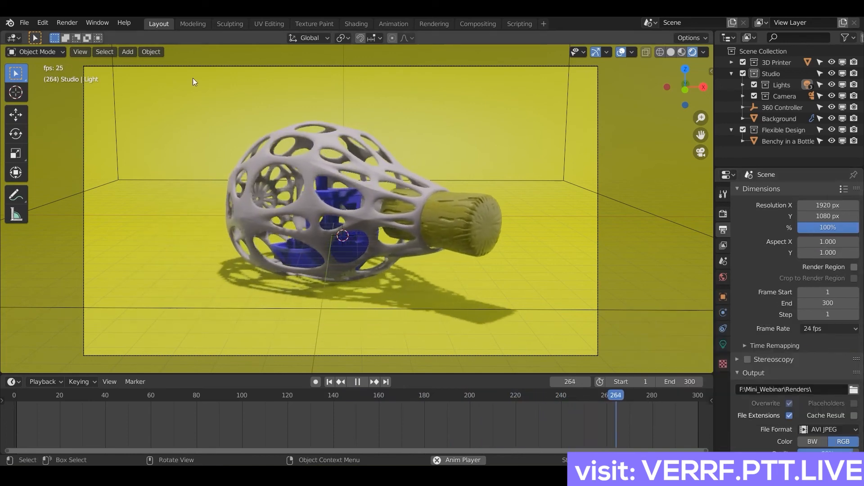
click(67, 22)
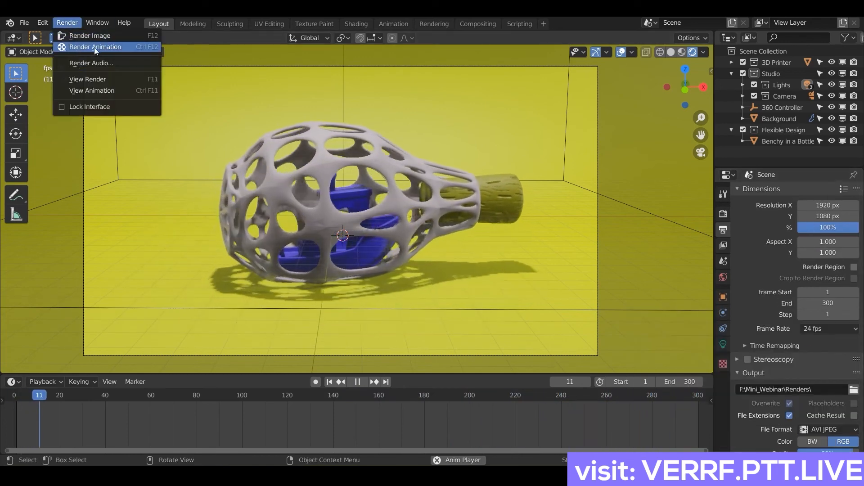
click(95, 46)
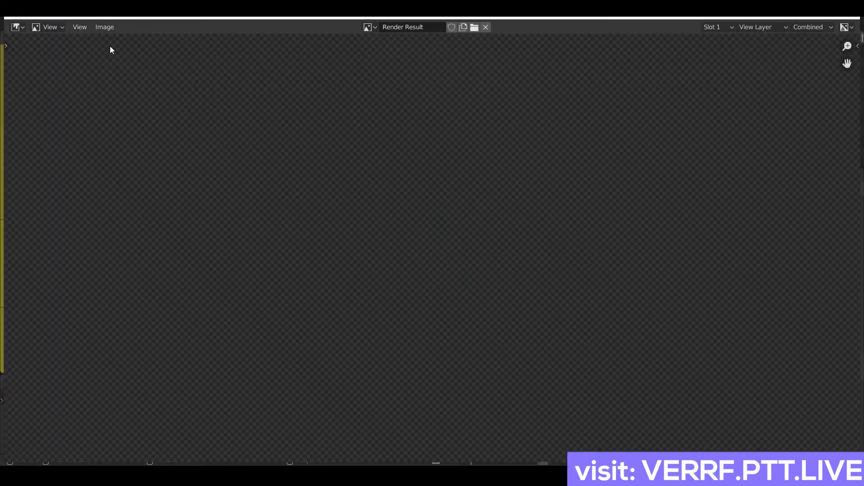